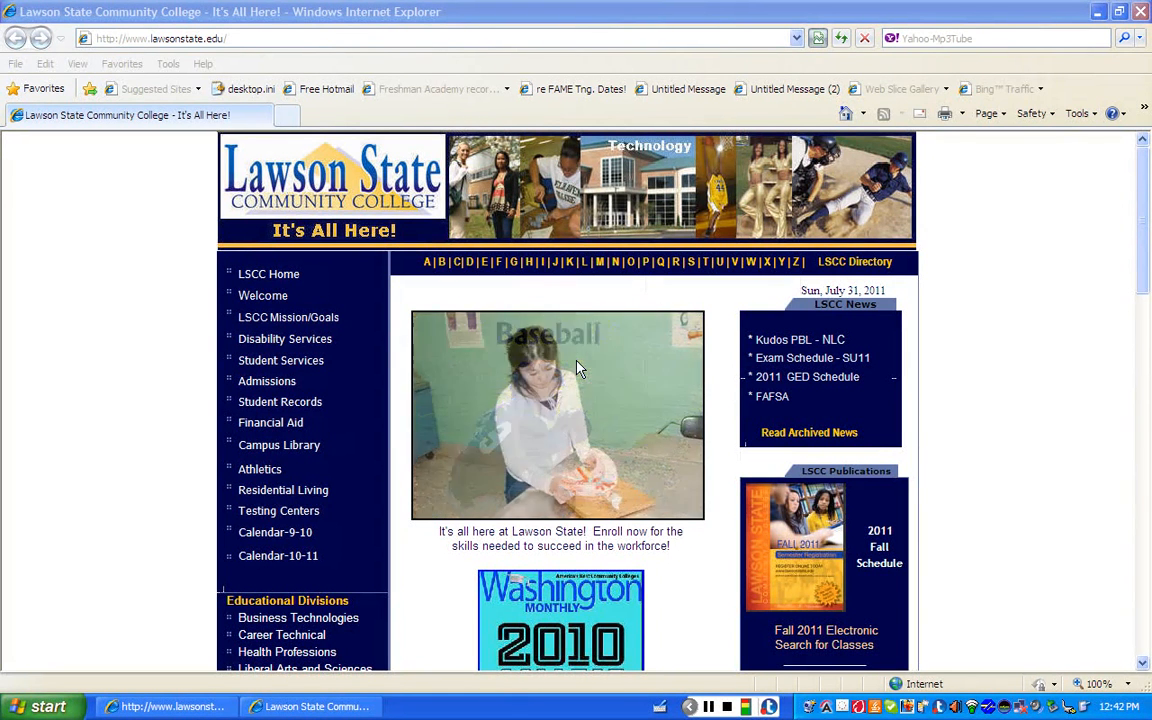
Step: Scroll the Lawson State homepage until the 2009-2011 Student Catalog link shows in the right column
scroll(down, 3)
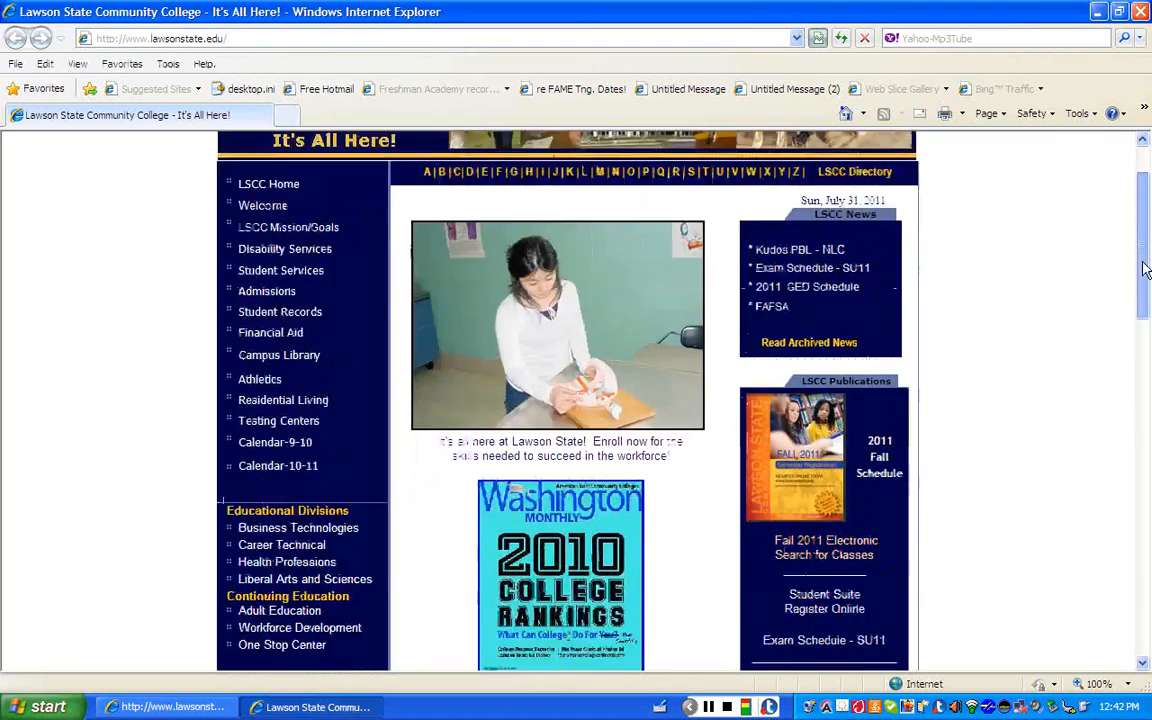
scroll(down, 3)
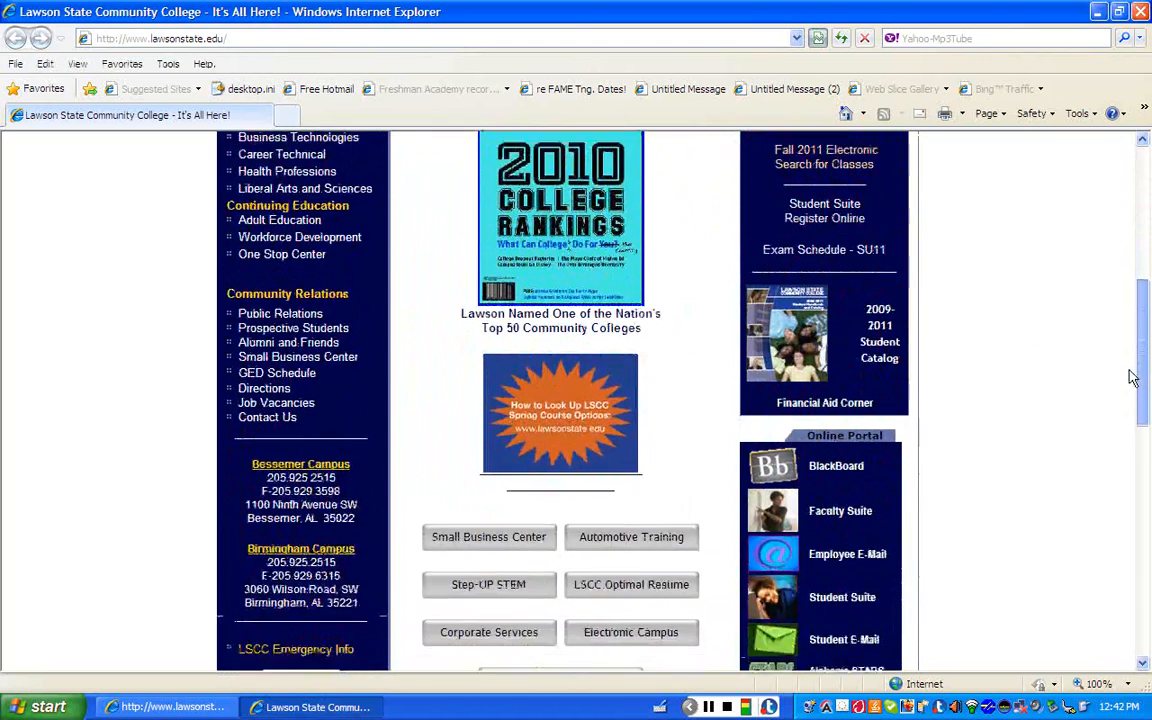
scroll(down, 3)
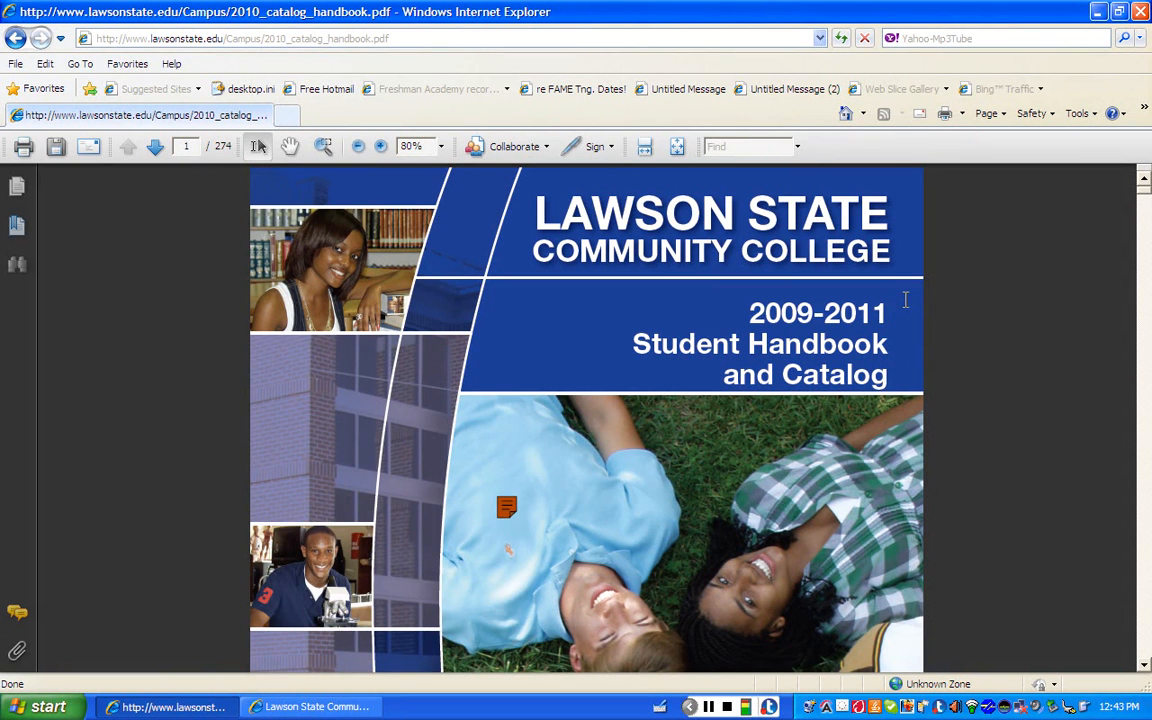
mouse_move(283, 230)
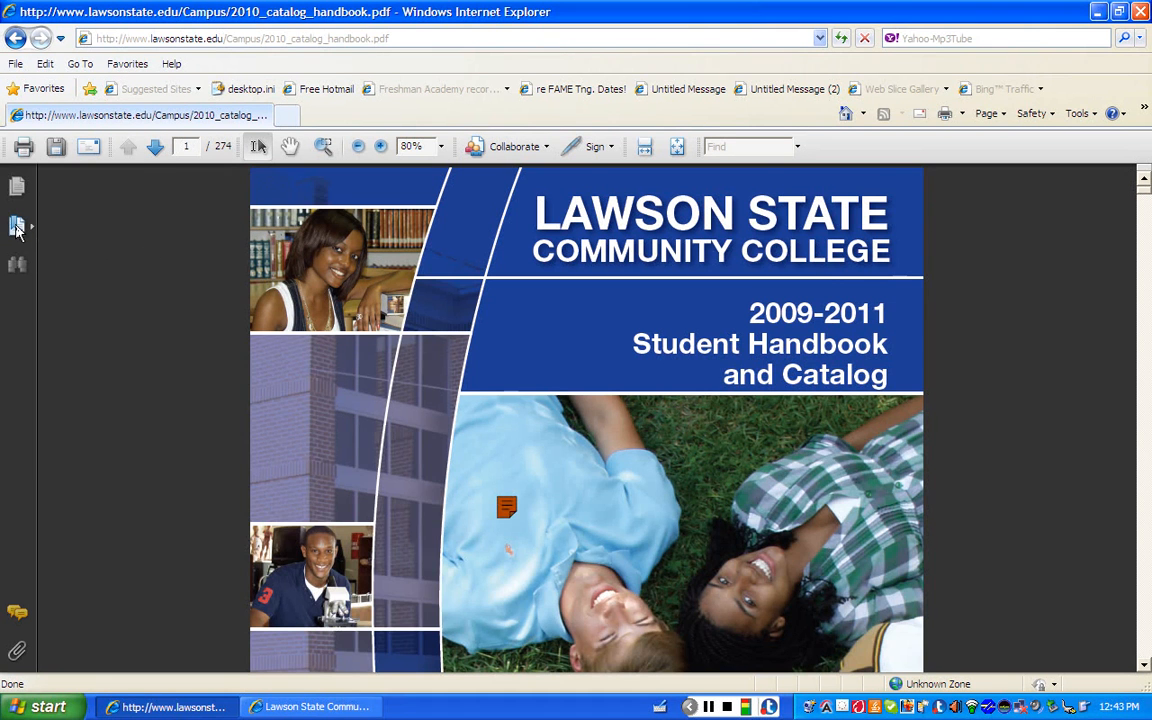
Step: Show the Bookmarks pane and expand College Policies, Rules & Regulations to list Dress Code and Computer Crime Act
click(16, 225)
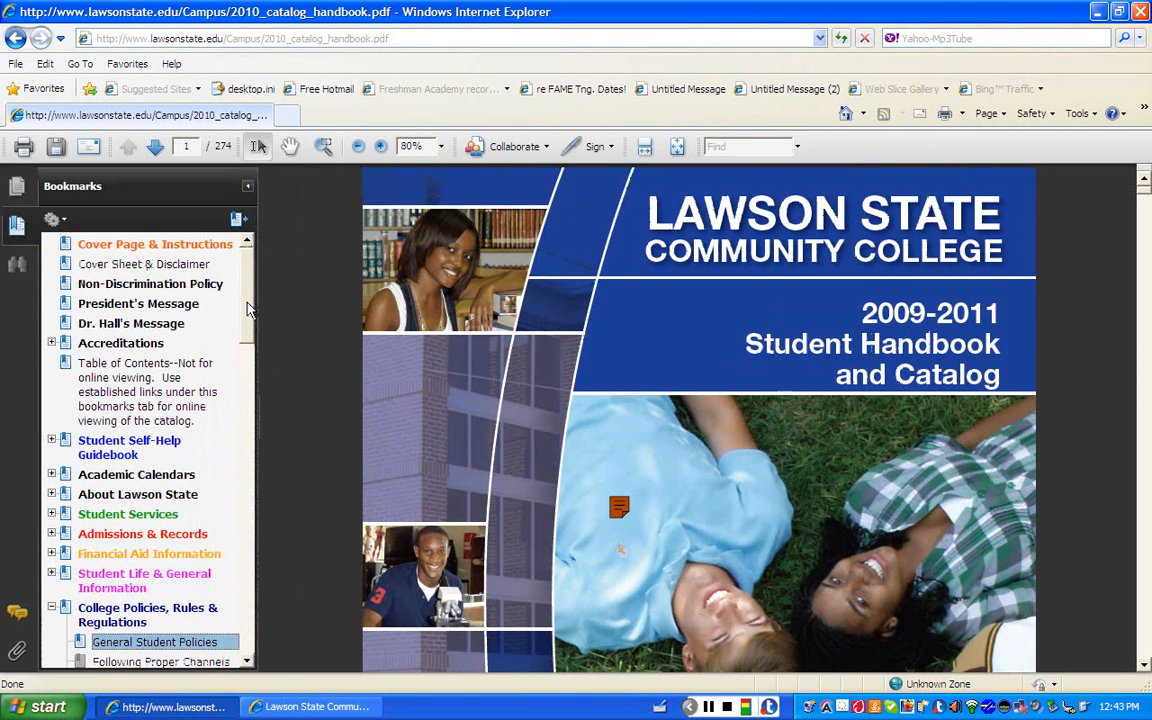
scroll(down, 3)
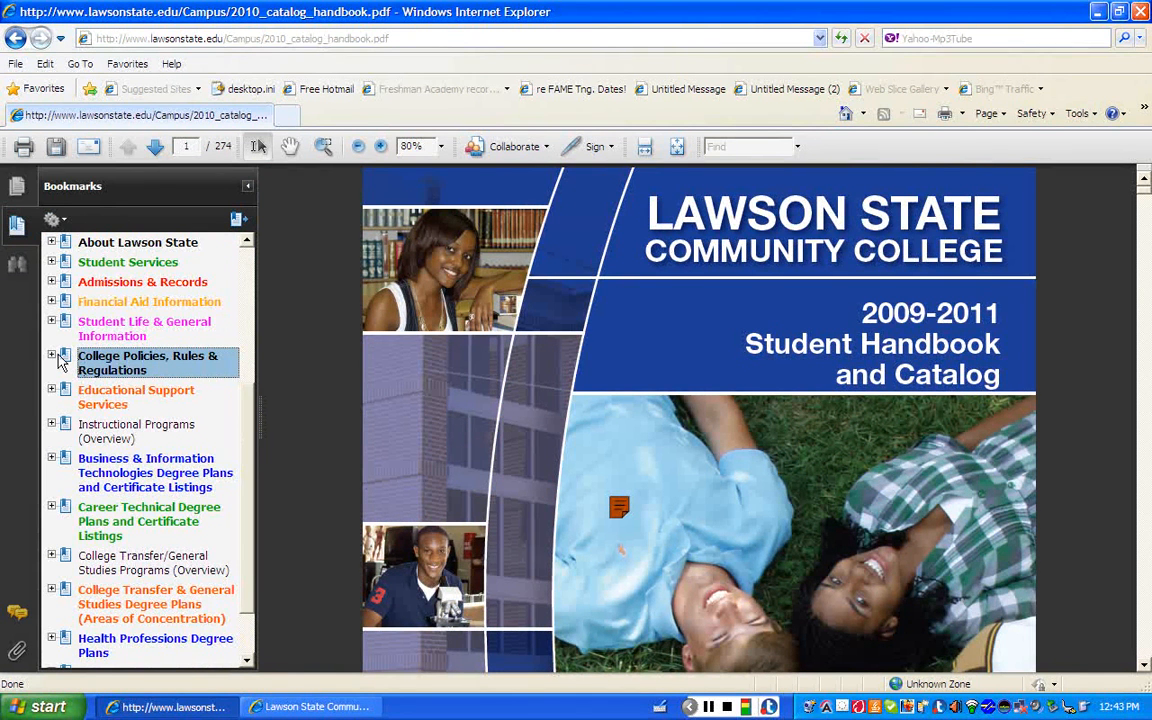
click(52, 356)
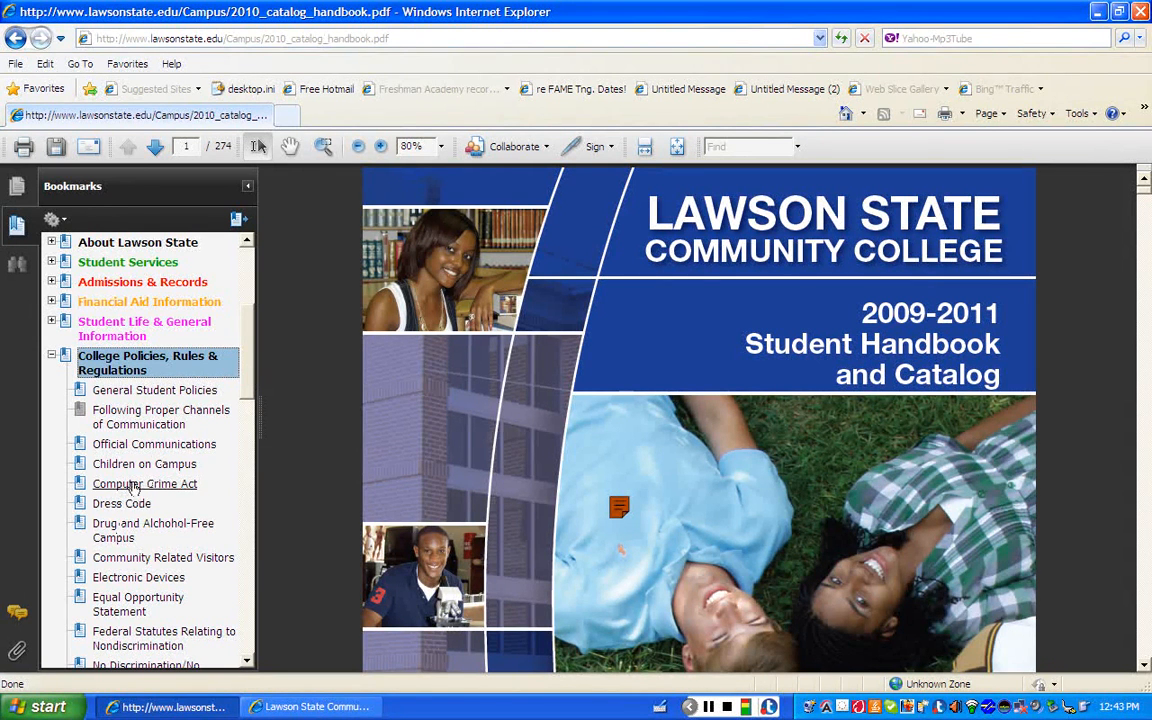
mouse_move(121, 503)
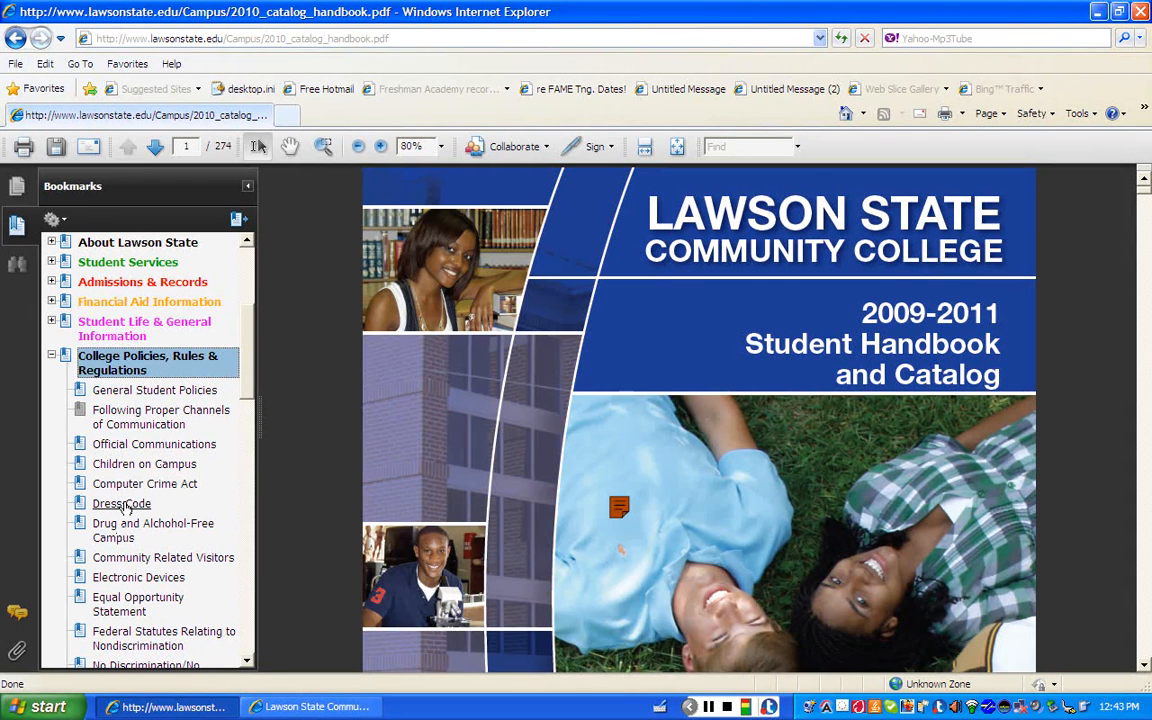
Step: Jump to the Dress Code bookmark, landing on catalog page 93
click(121, 503)
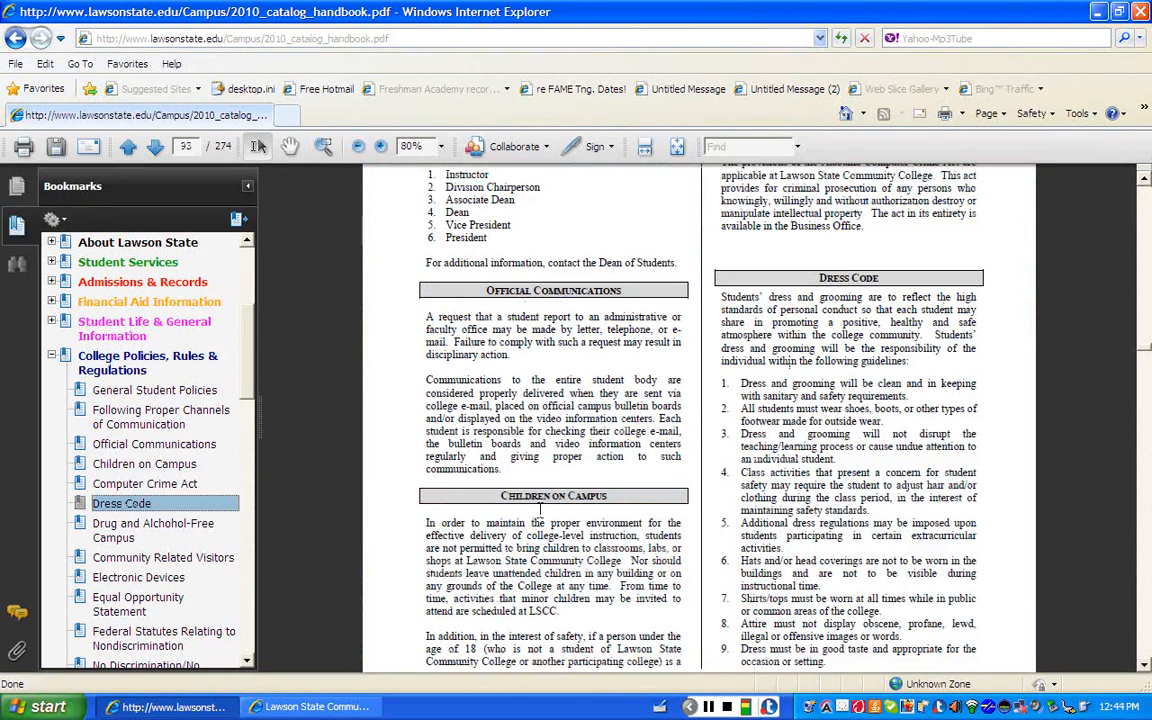
mouse_move(960, 425)
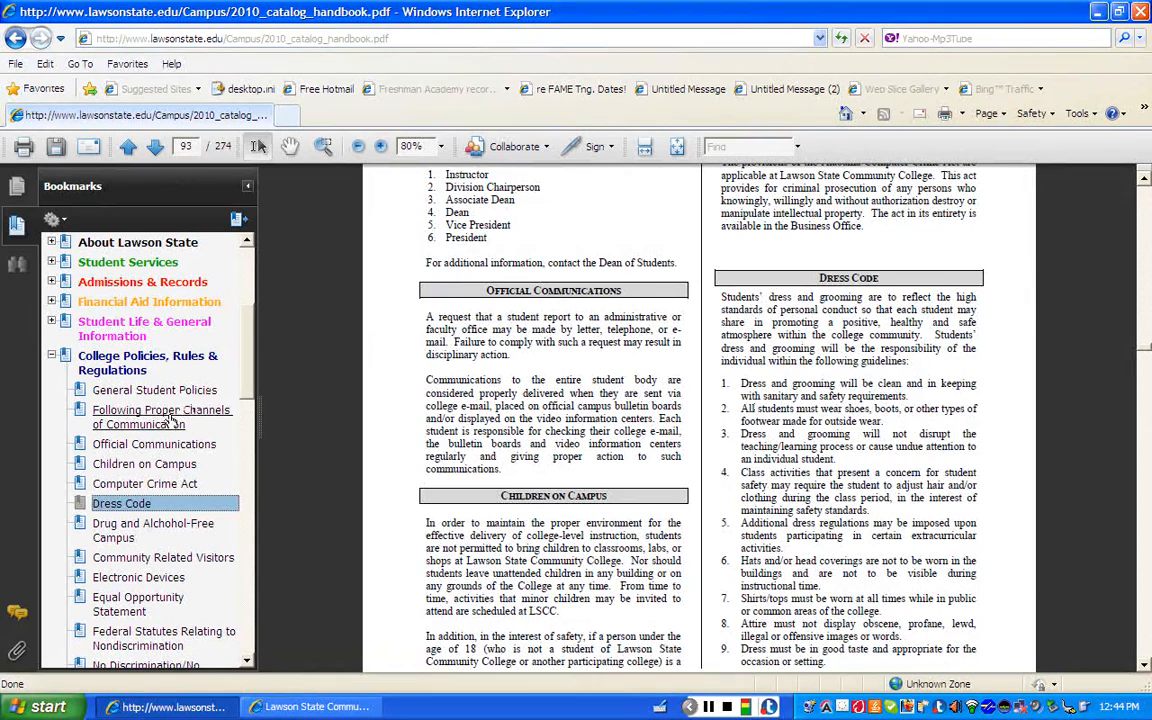
click(161, 417)
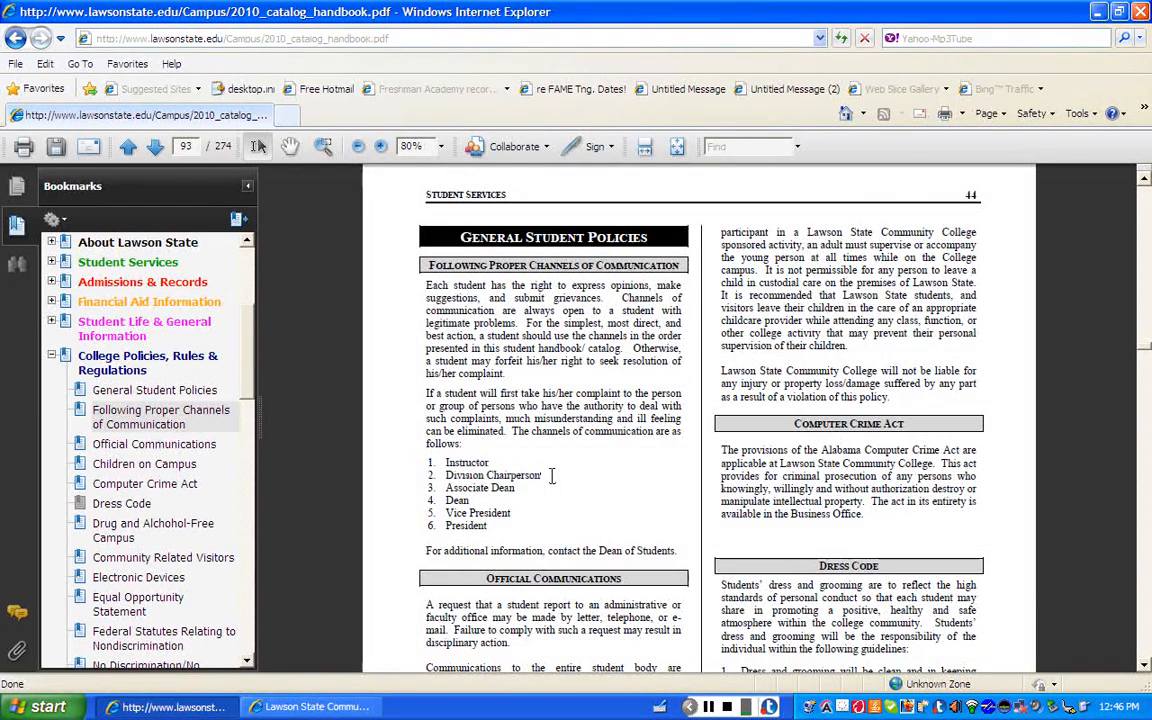
Step: Drag-select list items Instructor through Vice President on page 44's channels of communication list
drag(443, 462, 543, 475)
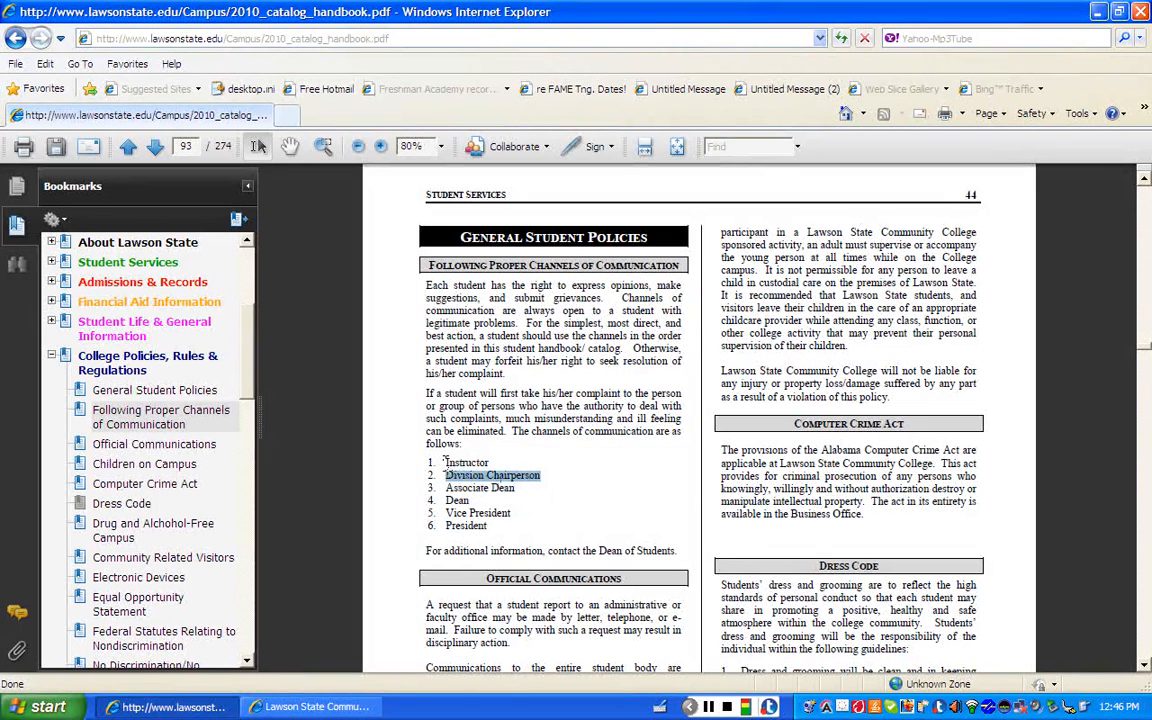
drag(490, 474, 520, 488)
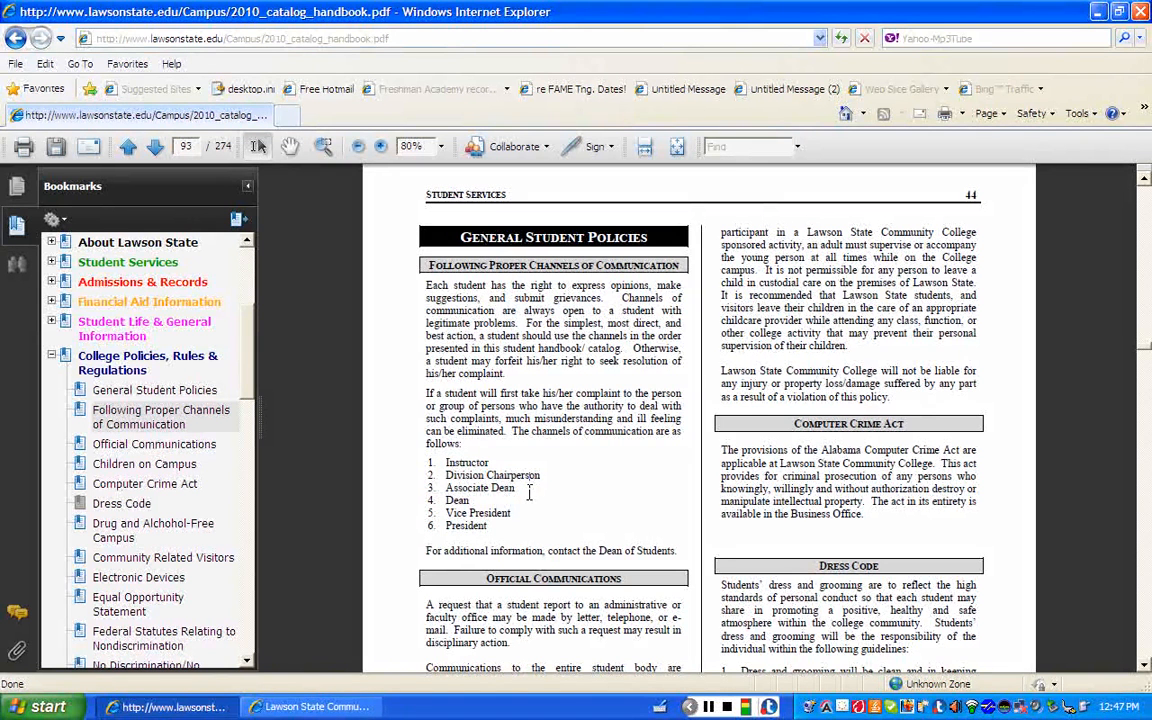
drag(456, 488, 475, 500)
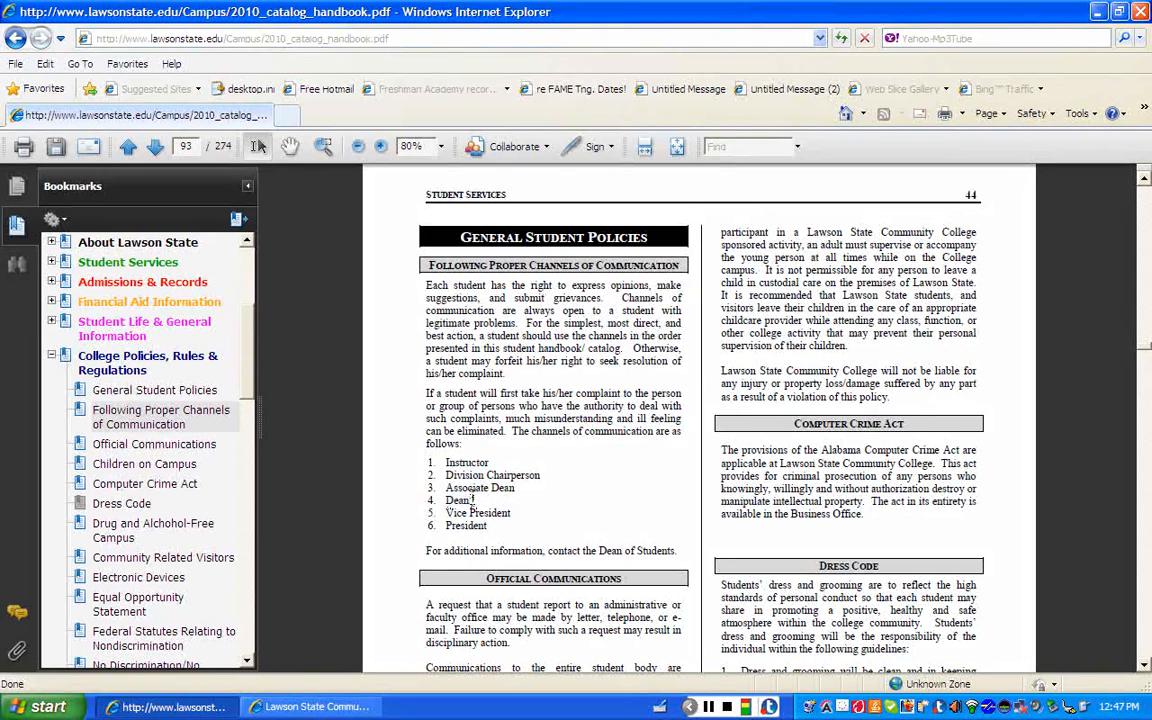
drag(446, 462, 478, 500)
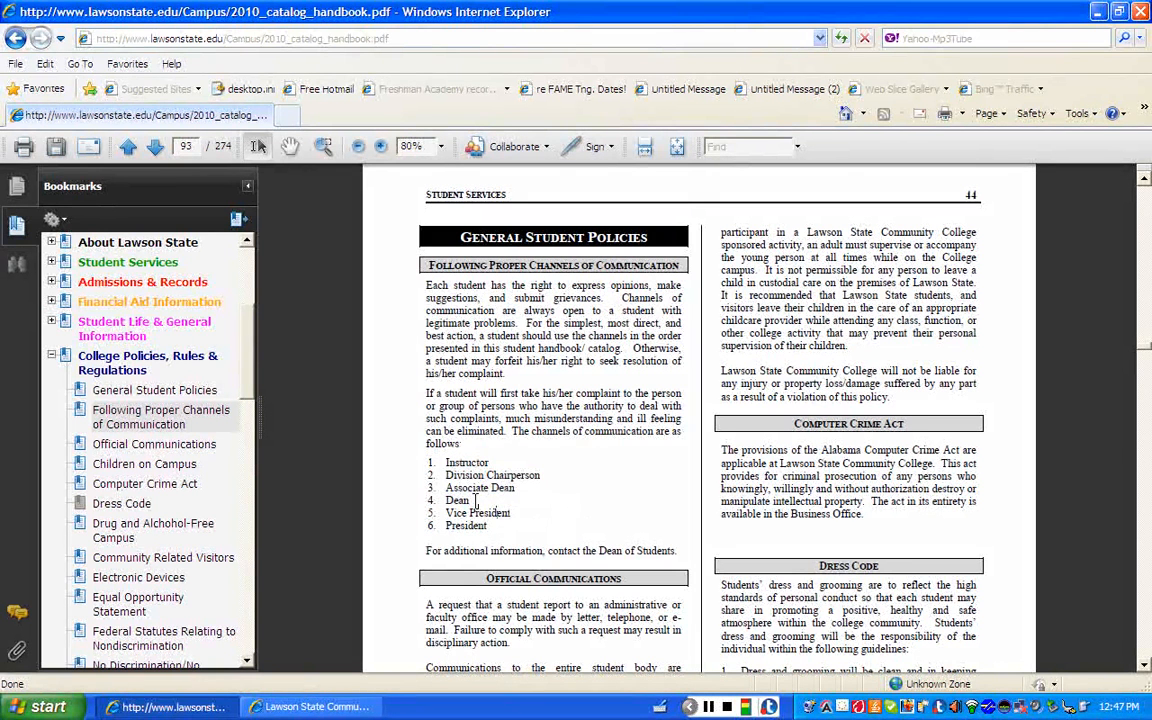
mouse_move(515, 511)
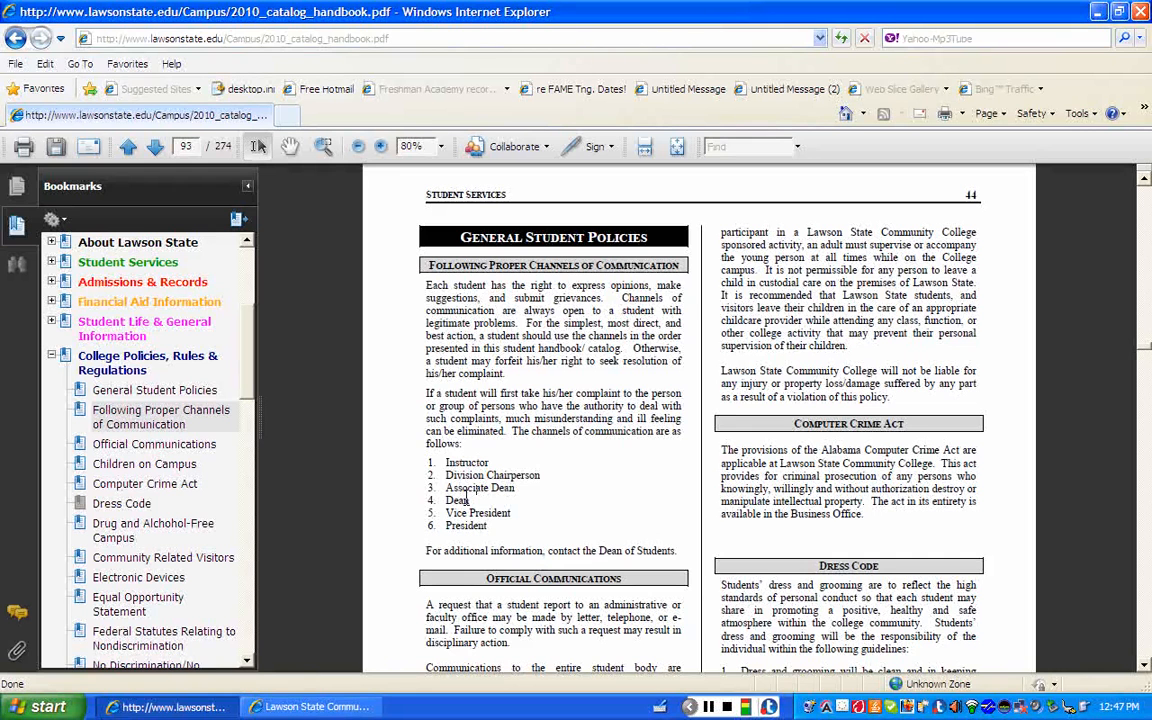
drag(439, 475, 510, 513)
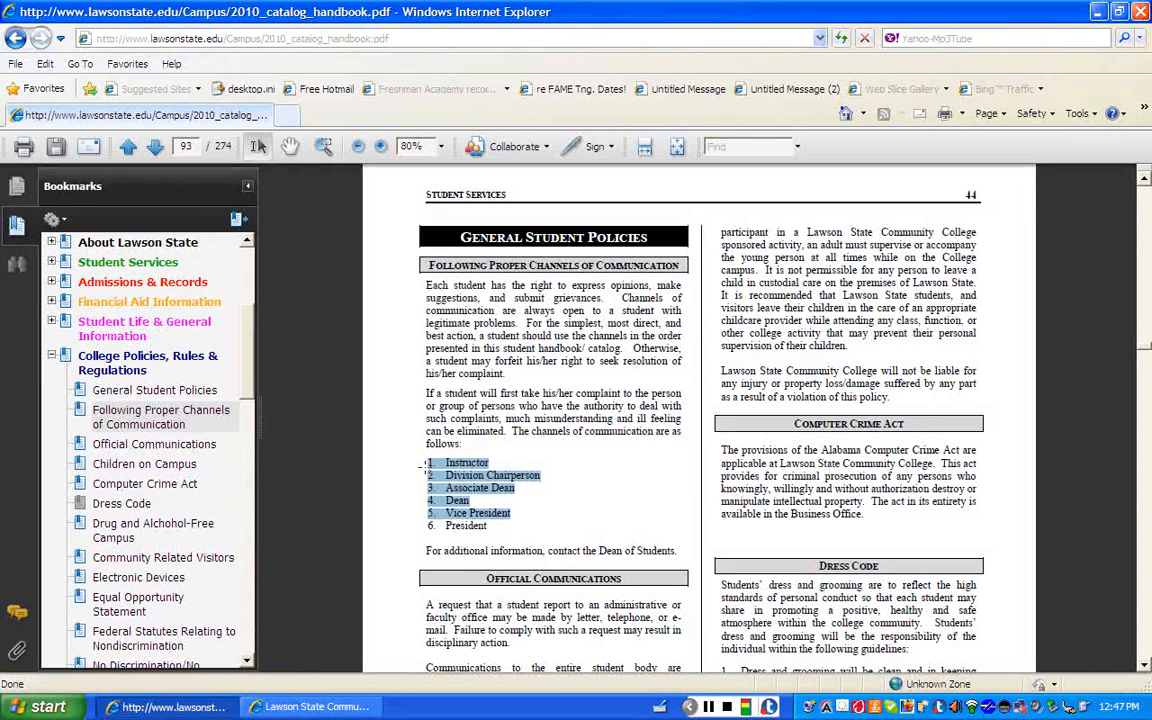
Step: Deselect the channels list text and scroll bookmarks to the No Discrimination/No Harassment Policy entry
click(510, 513)
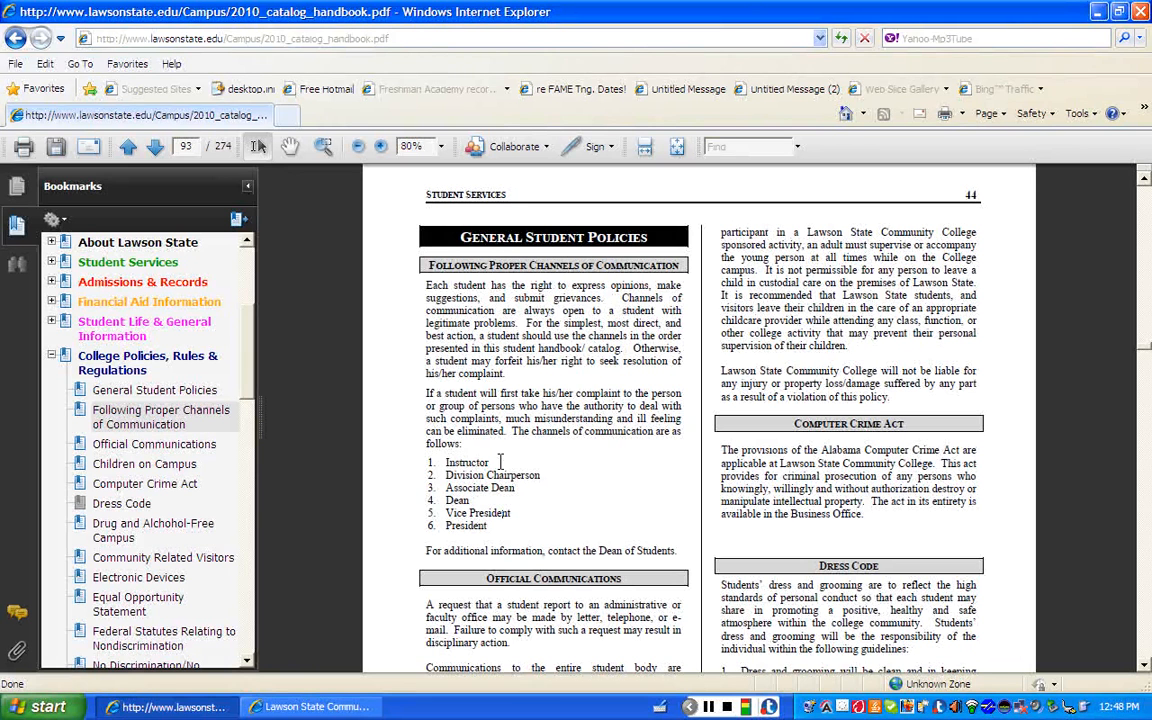
mouse_move(235, 430)
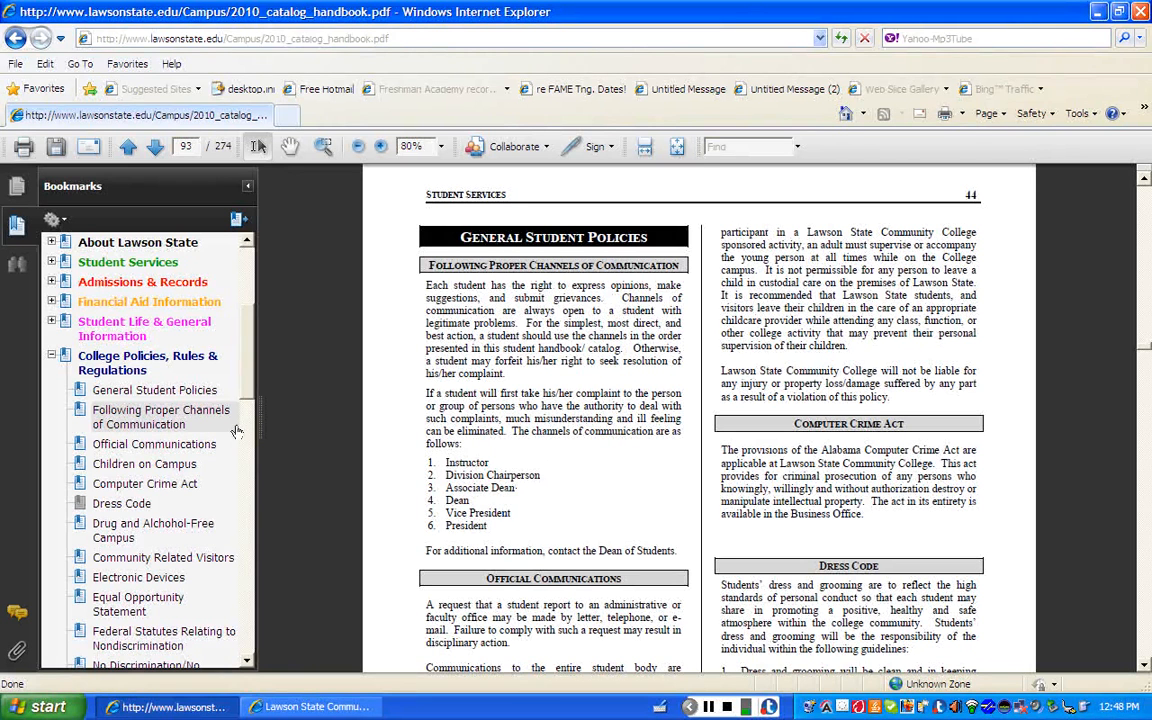
scroll(down, 3)
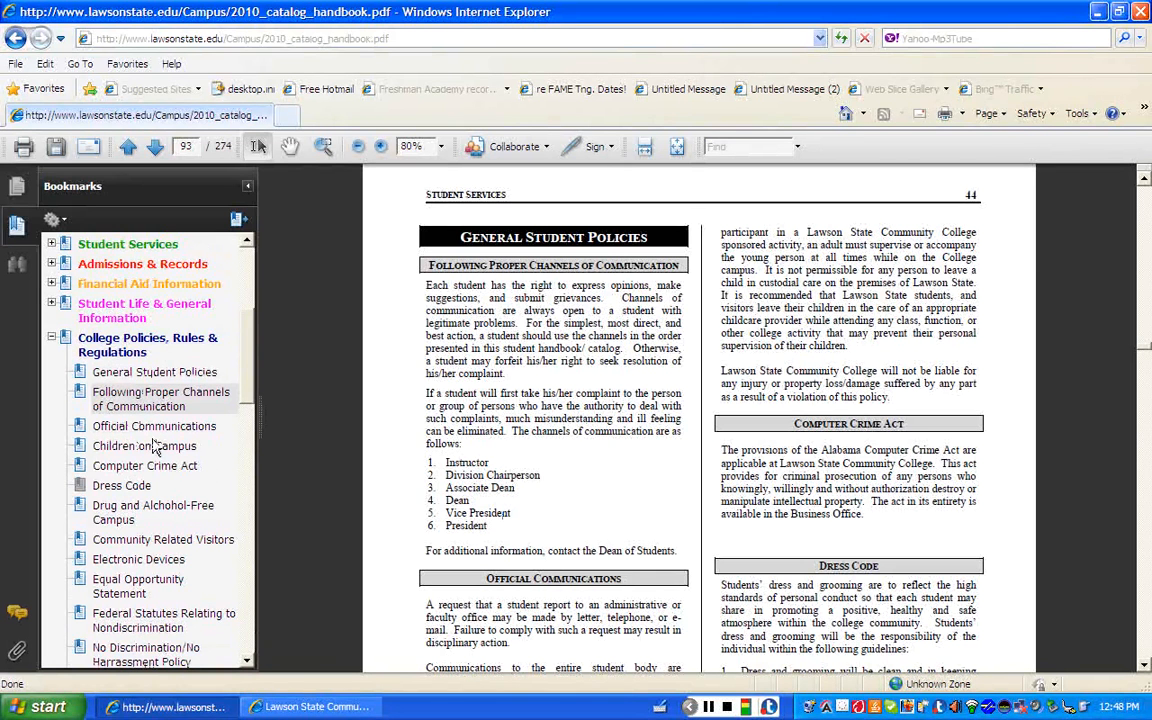
mouse_move(248, 368)
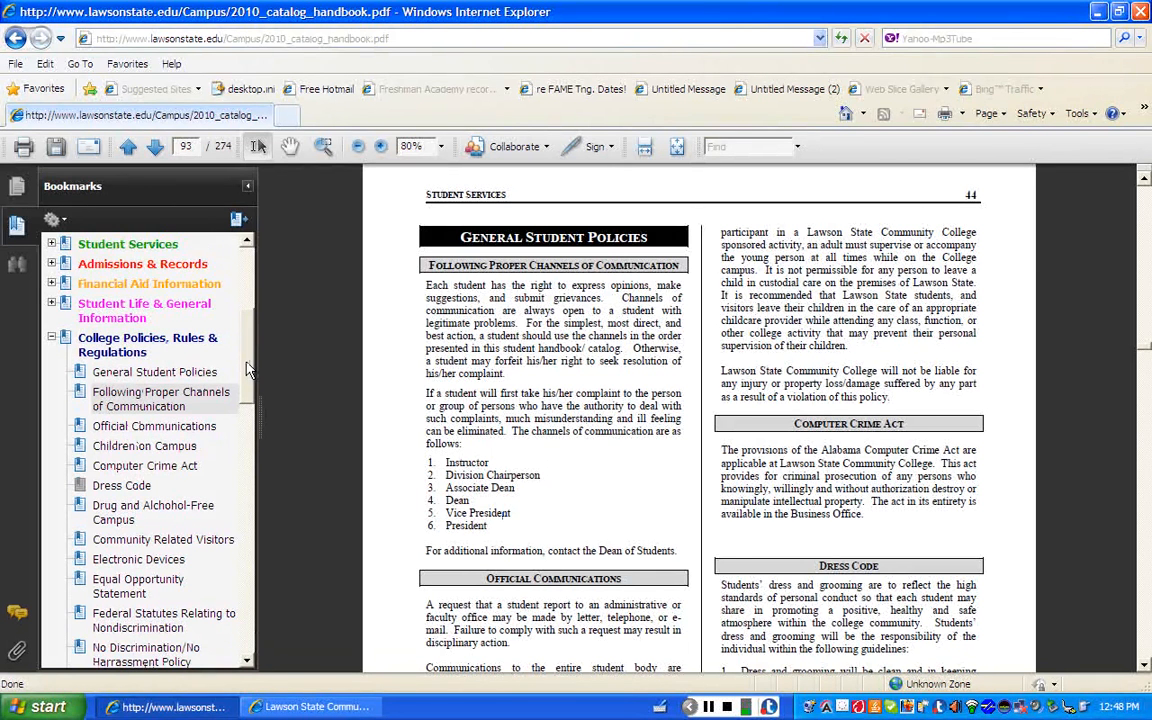
Step: Open the Children on Campus bookmark and scroll through that section
scroll(down, 3)
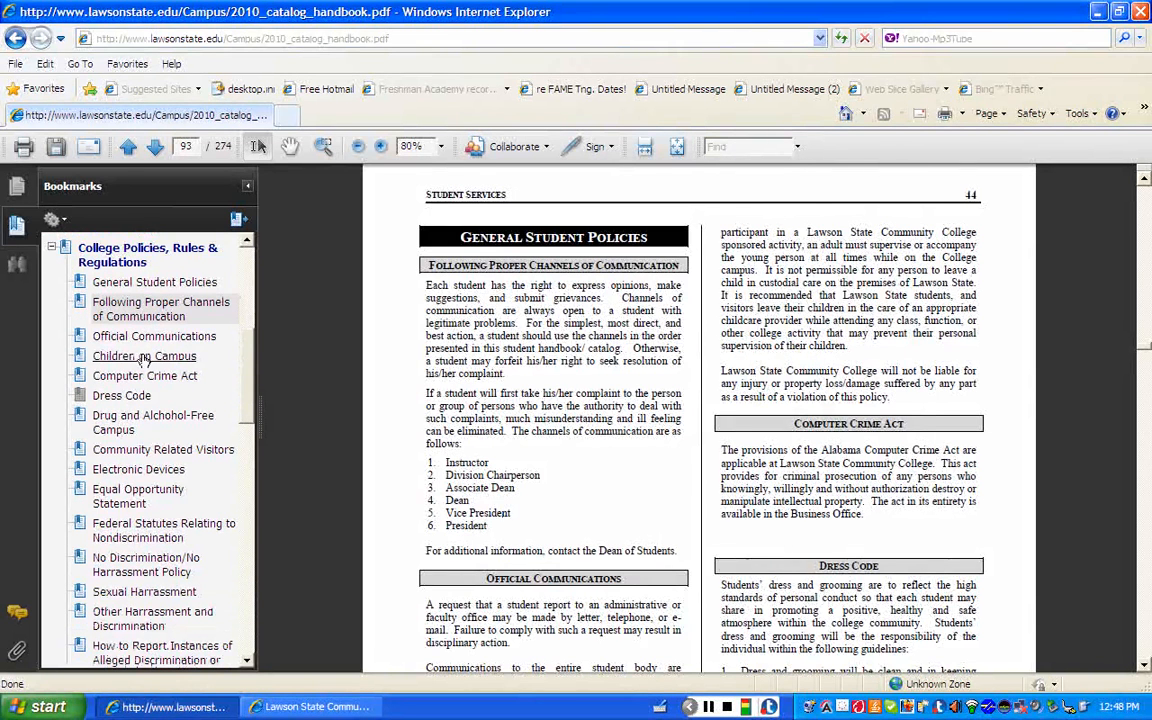
click(144, 355)
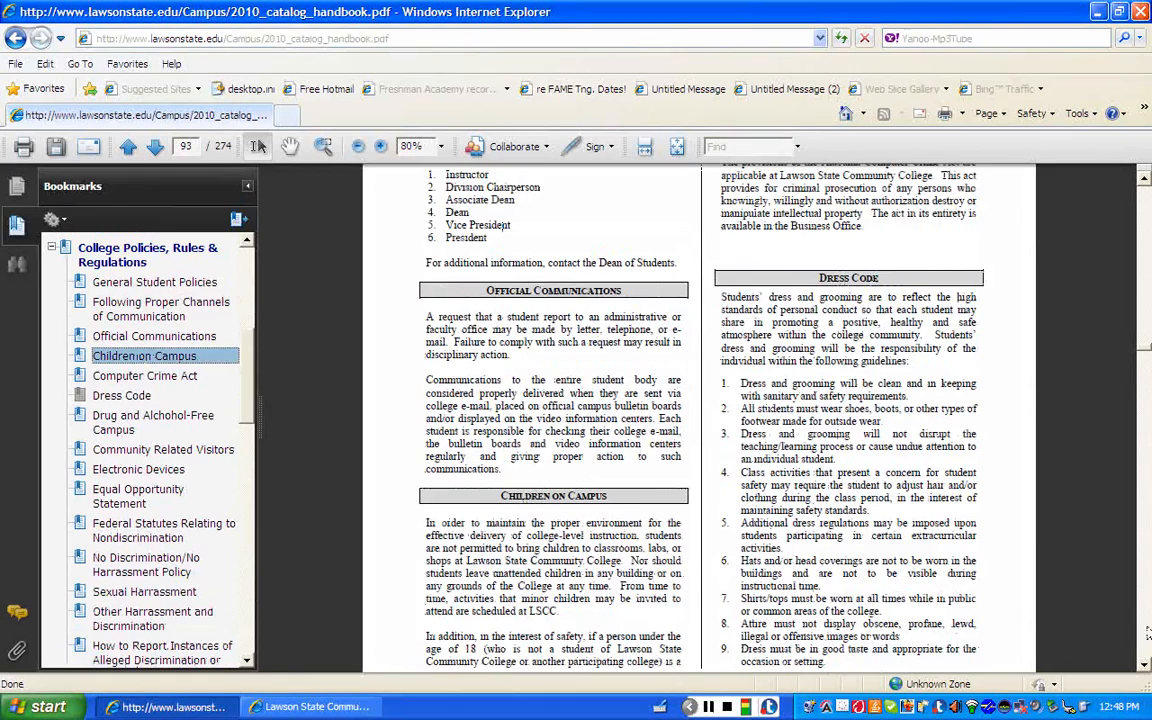
scroll(down, 3)
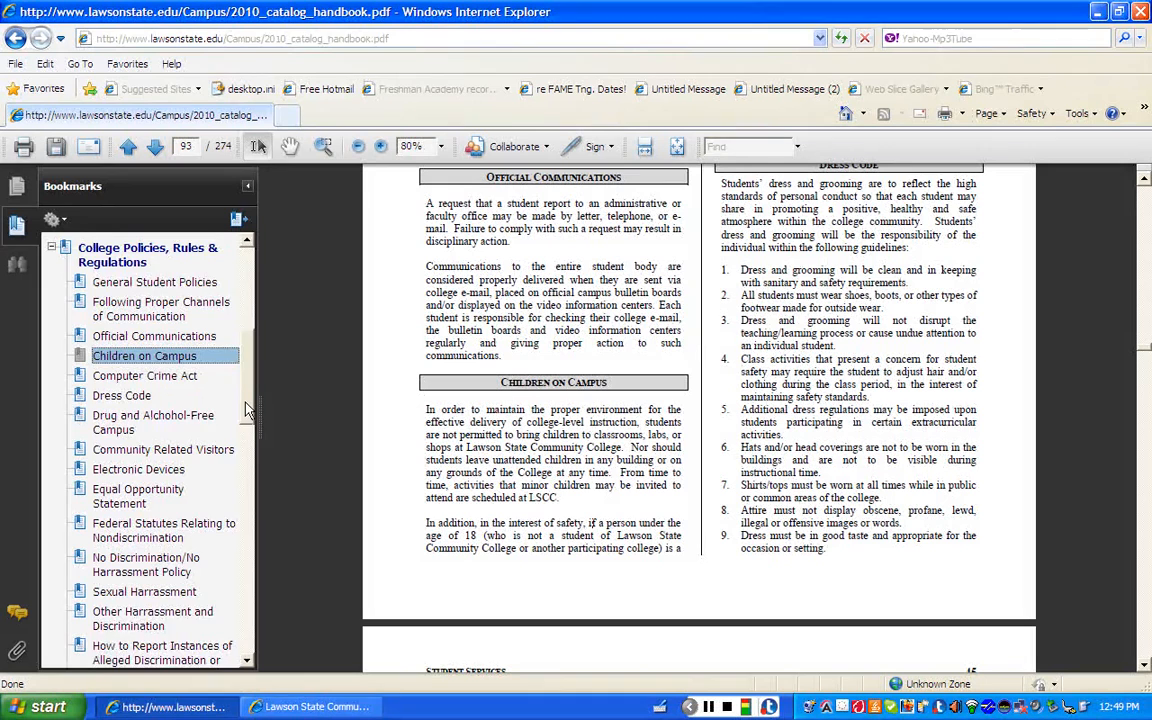
Step: Scroll the bookmarks and jump to the No Discrimination/No Harassment Policy section on page 96
scroll(down, 3)
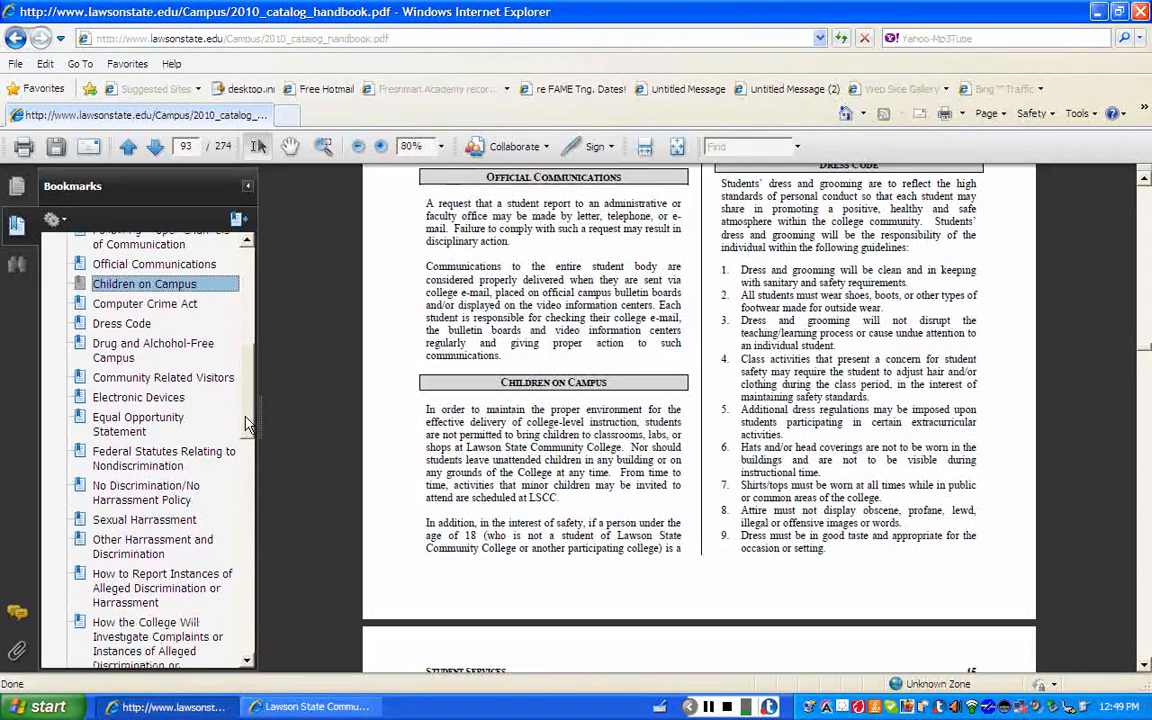
scroll(down, 3)
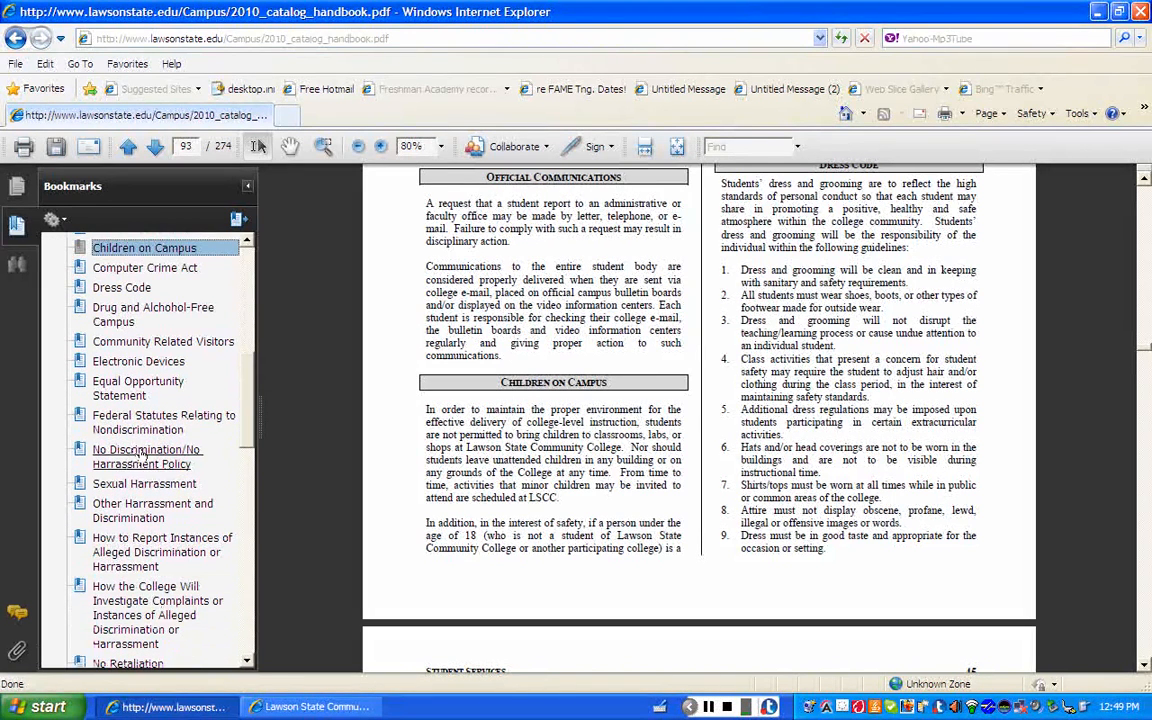
click(147, 456)
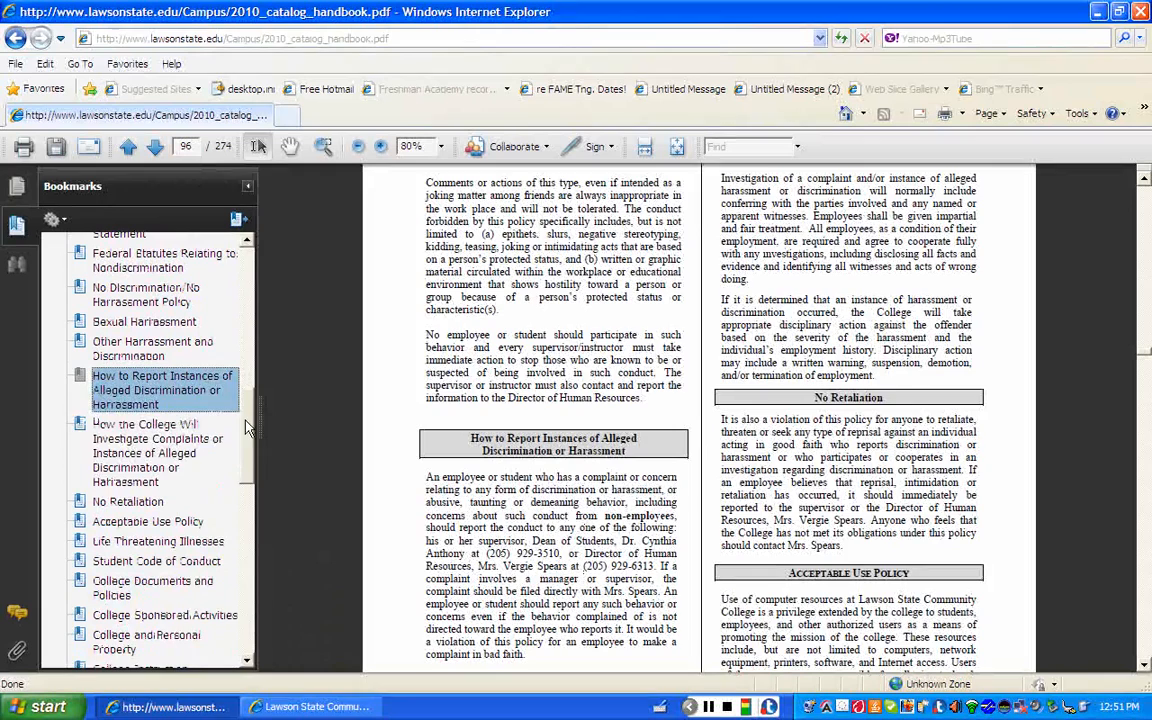
Step: Visit the How the College Will Investigate Complaints bookmark, then No Retaliation
click(158, 452)
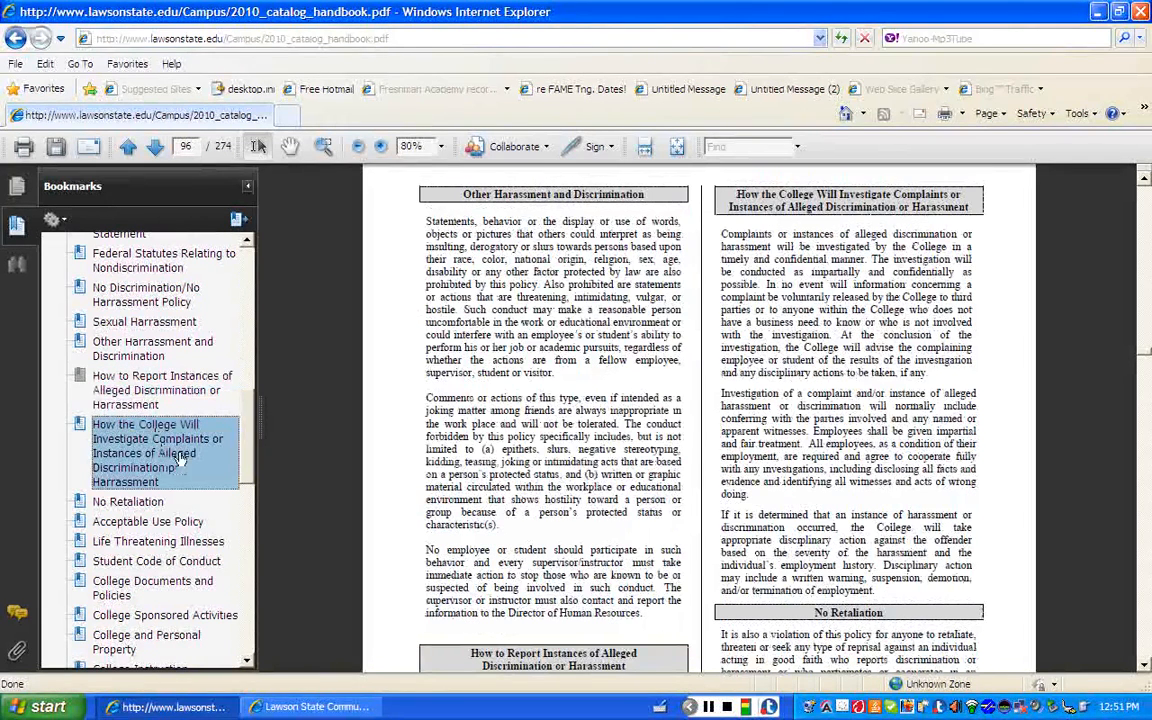
click(128, 501)
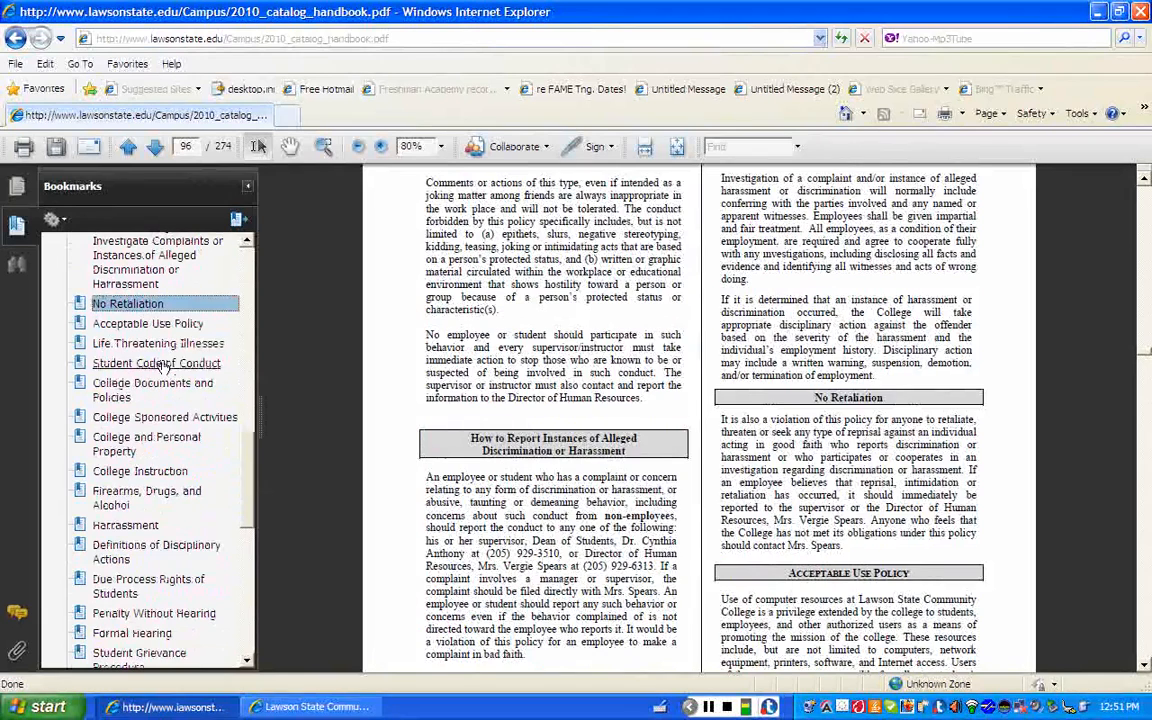
Step: Jump to Student Code of Conduct, then its College Documents and Policies rules on page 97
click(156, 363)
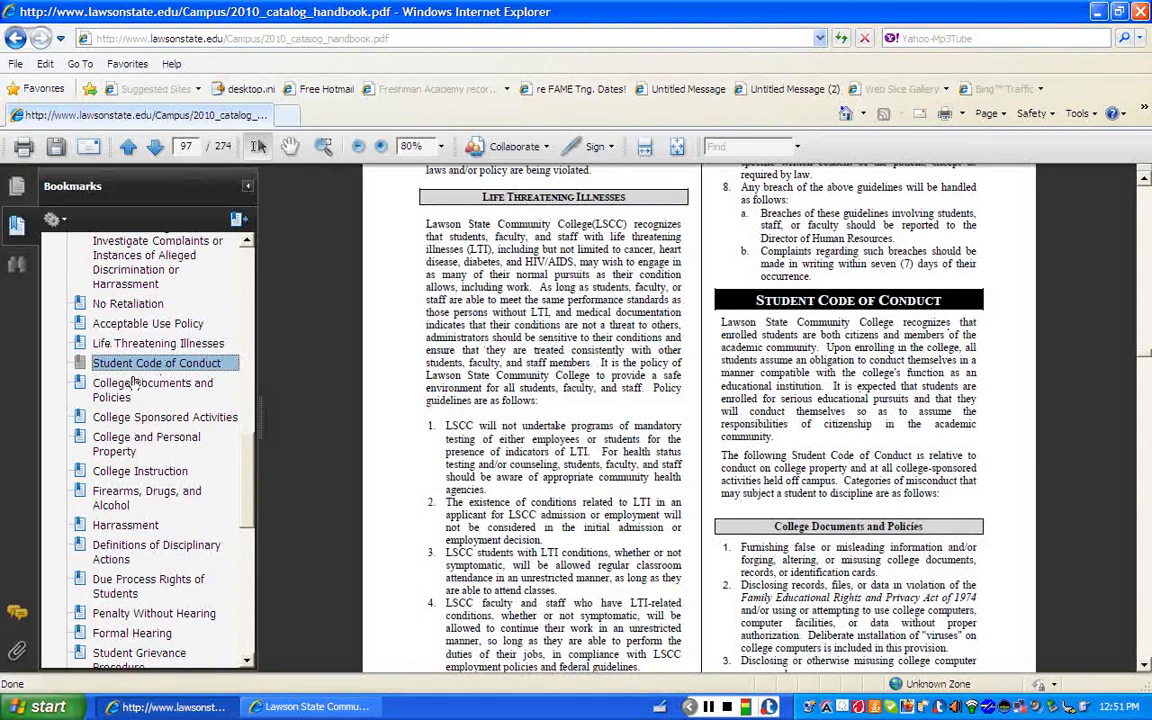
mouse_move(135, 390)
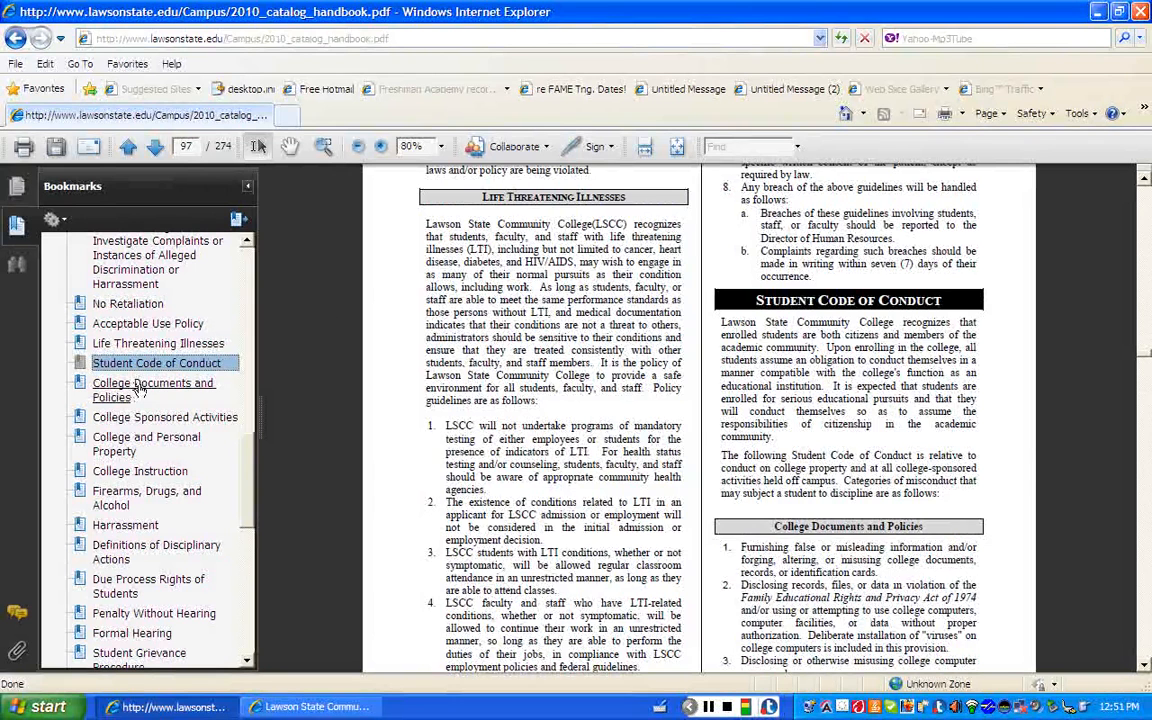
click(153, 390)
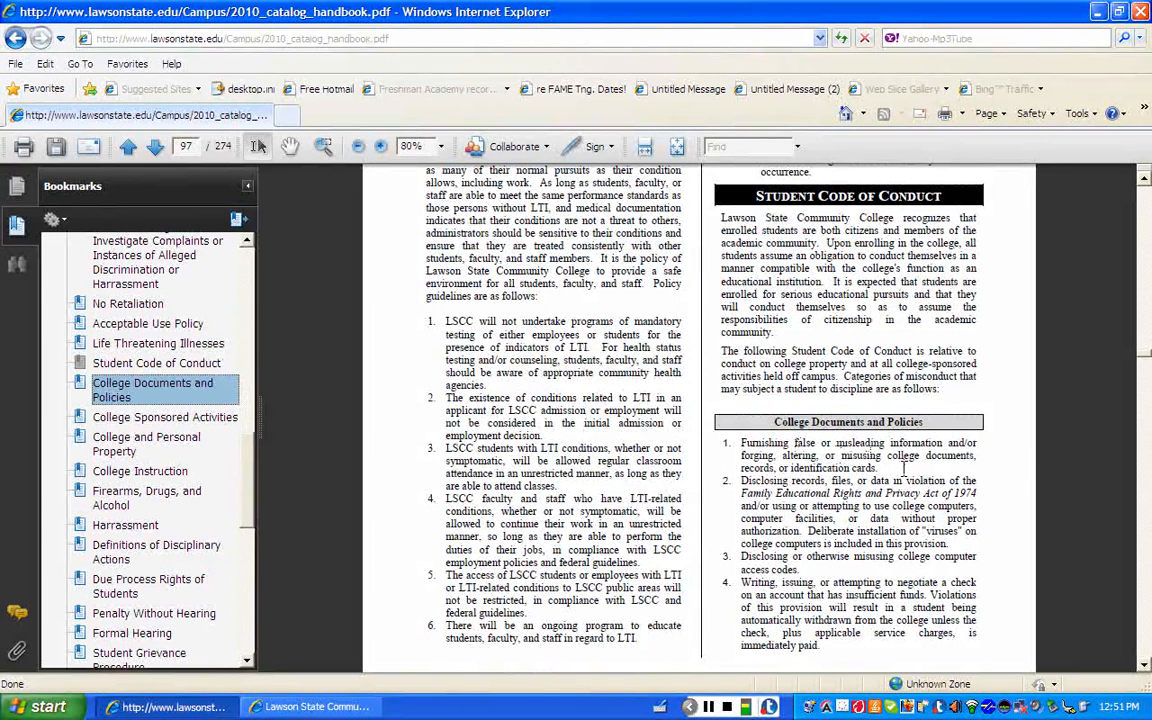
mouse_move(900, 468)
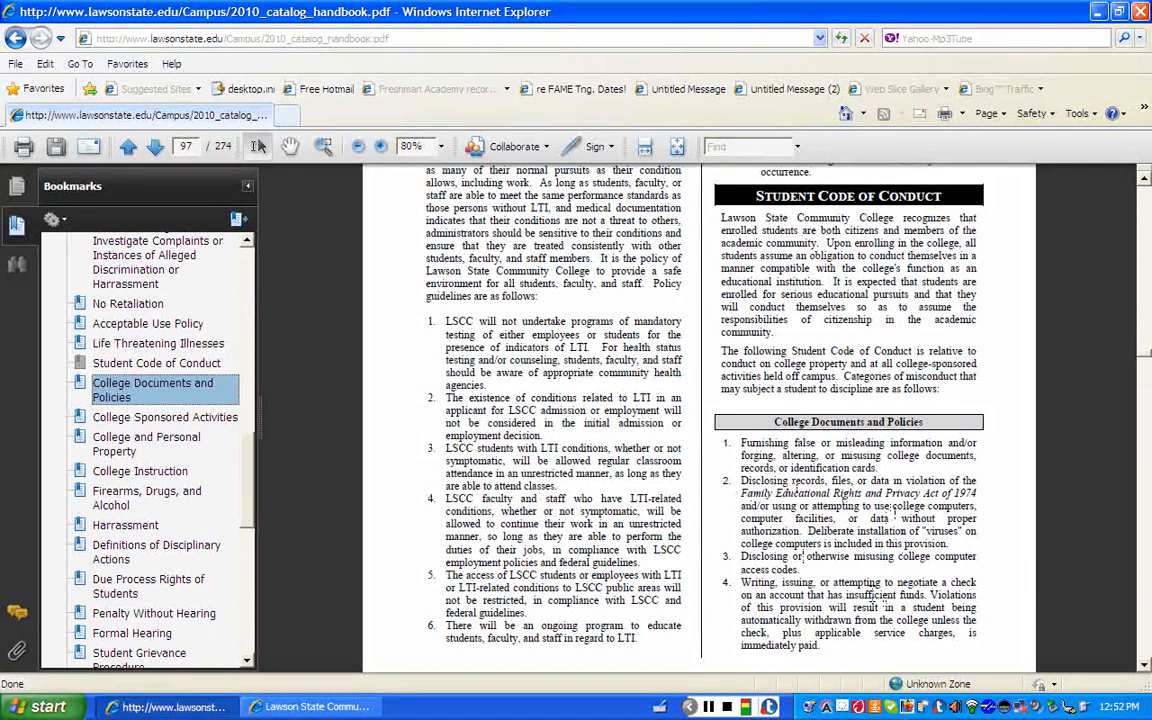
mouse_move(884, 569)
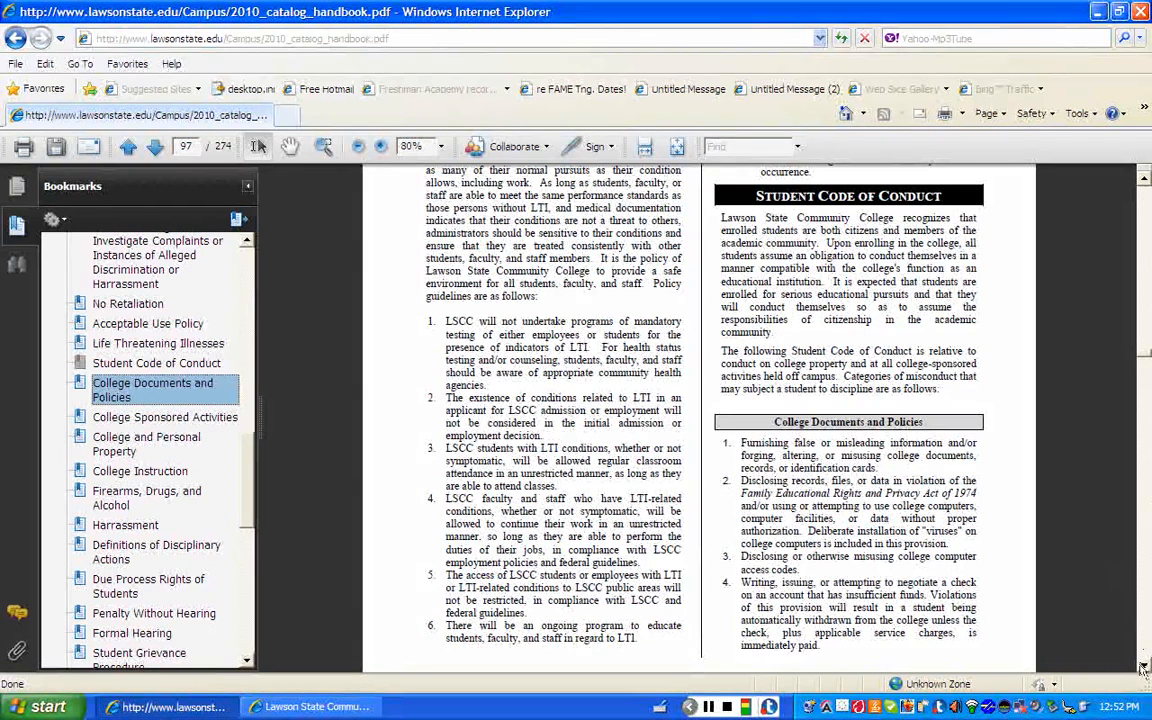
Step: Scroll the PDF, then jump to College Sponsored Activities and College and Personal Property bookmarks
scroll(down, 3)
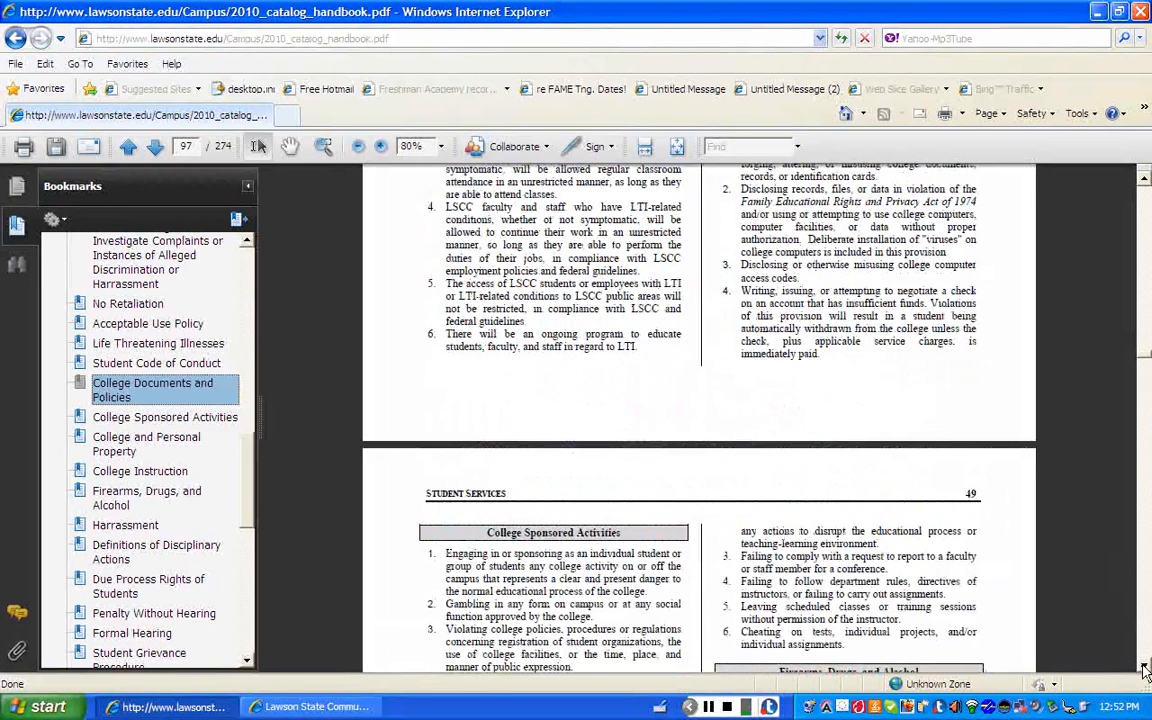
scroll(down, 3)
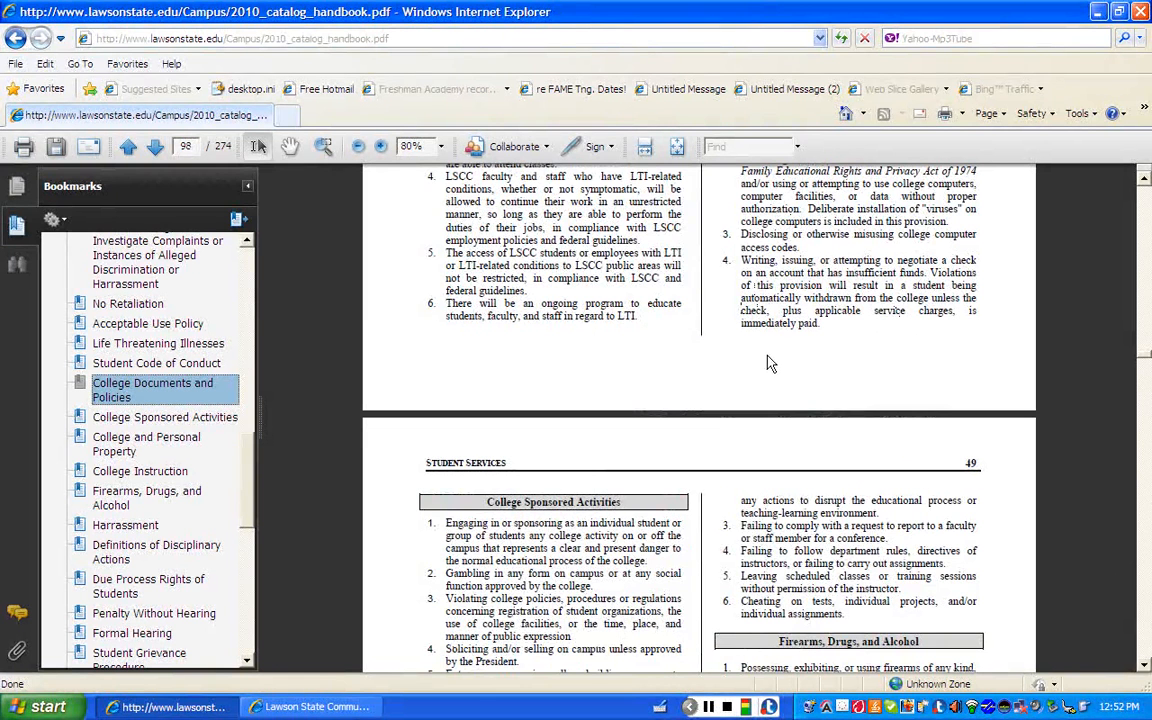
click(164, 417)
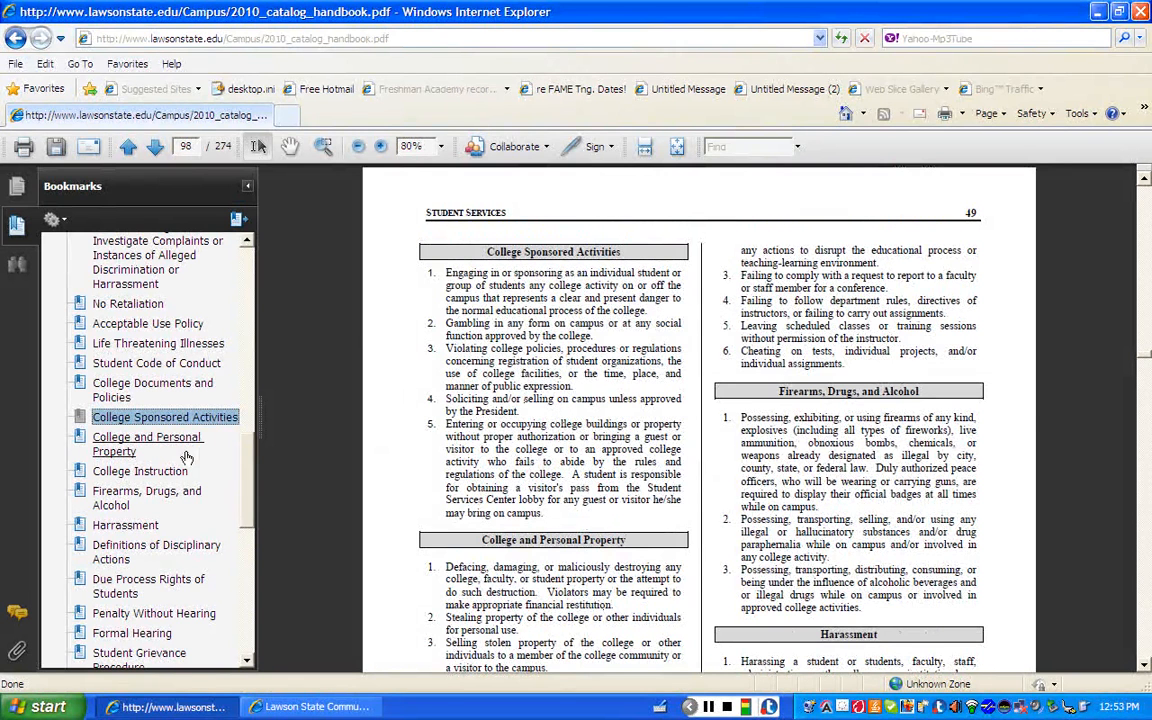
click(147, 444)
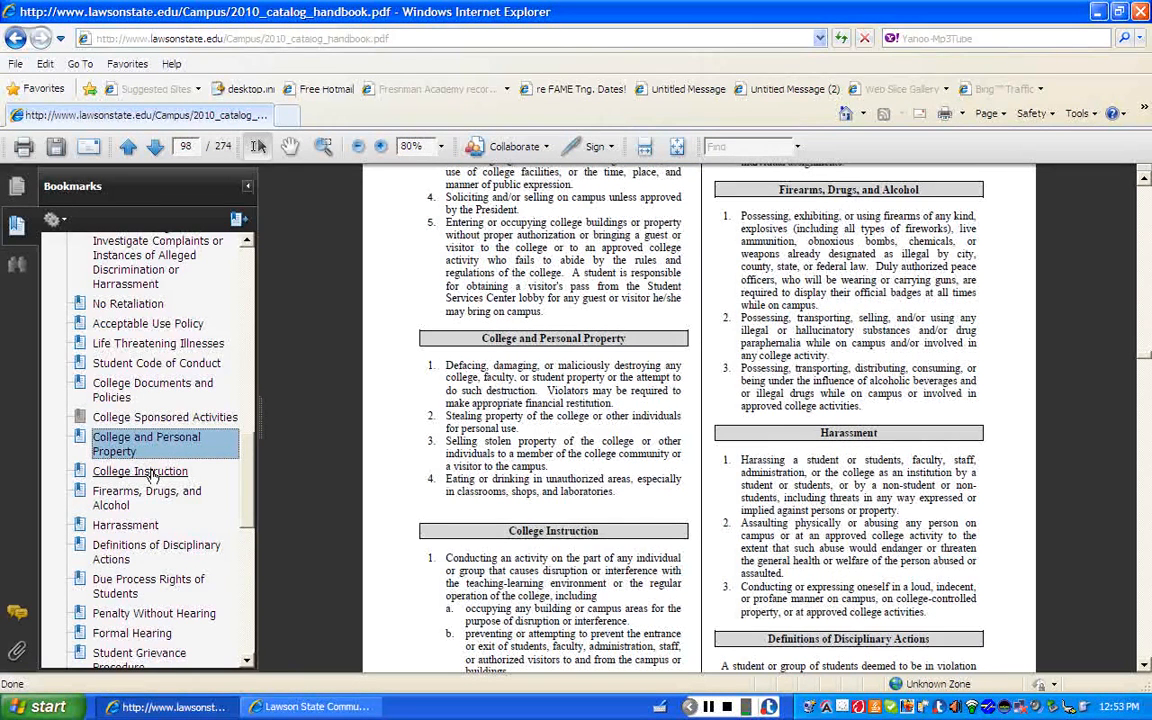
click(140, 471)
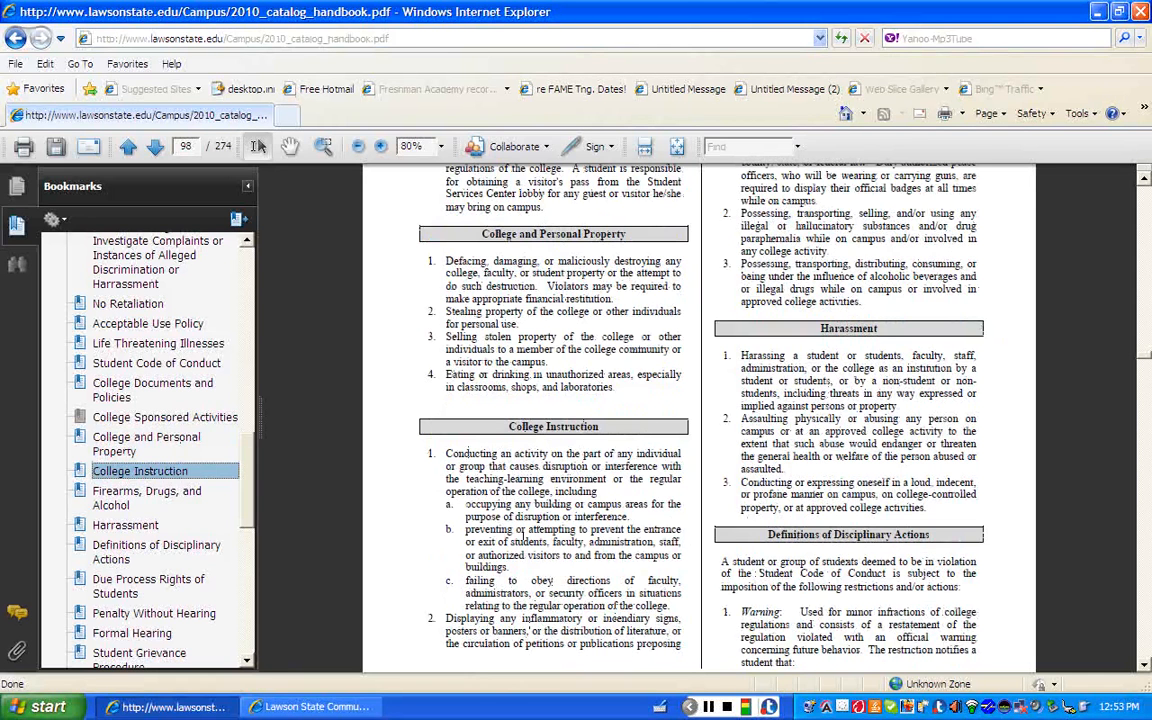
mouse_move(428, 525)
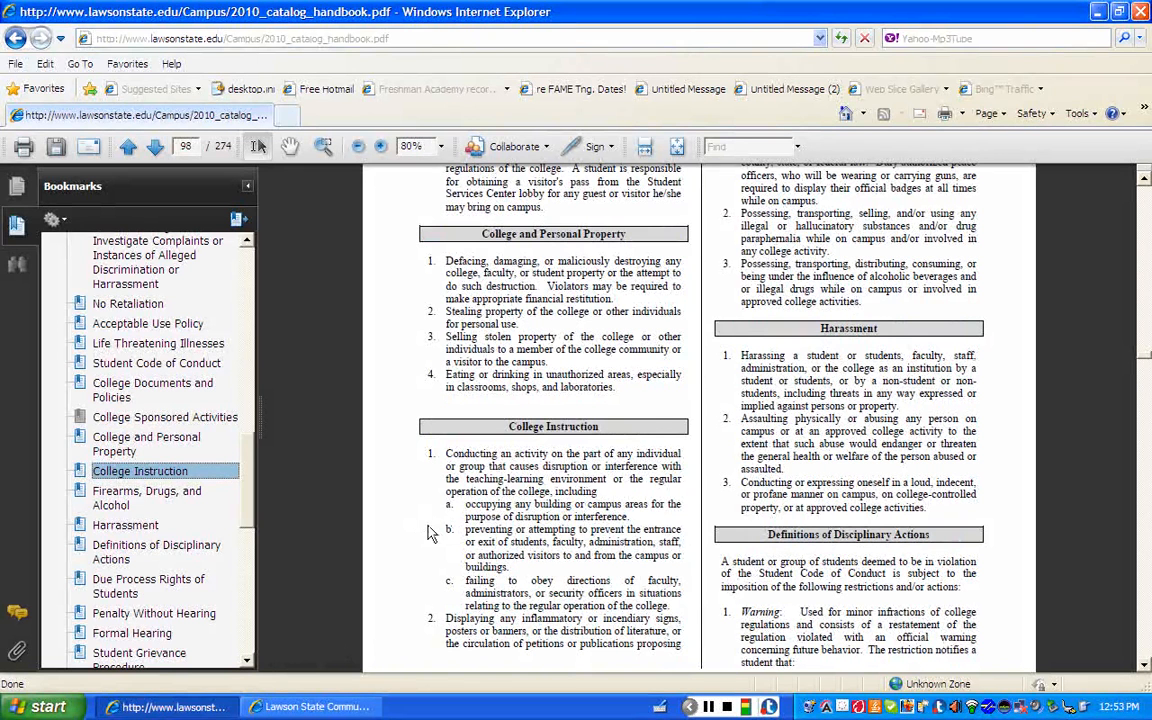
mouse_move(560, 563)
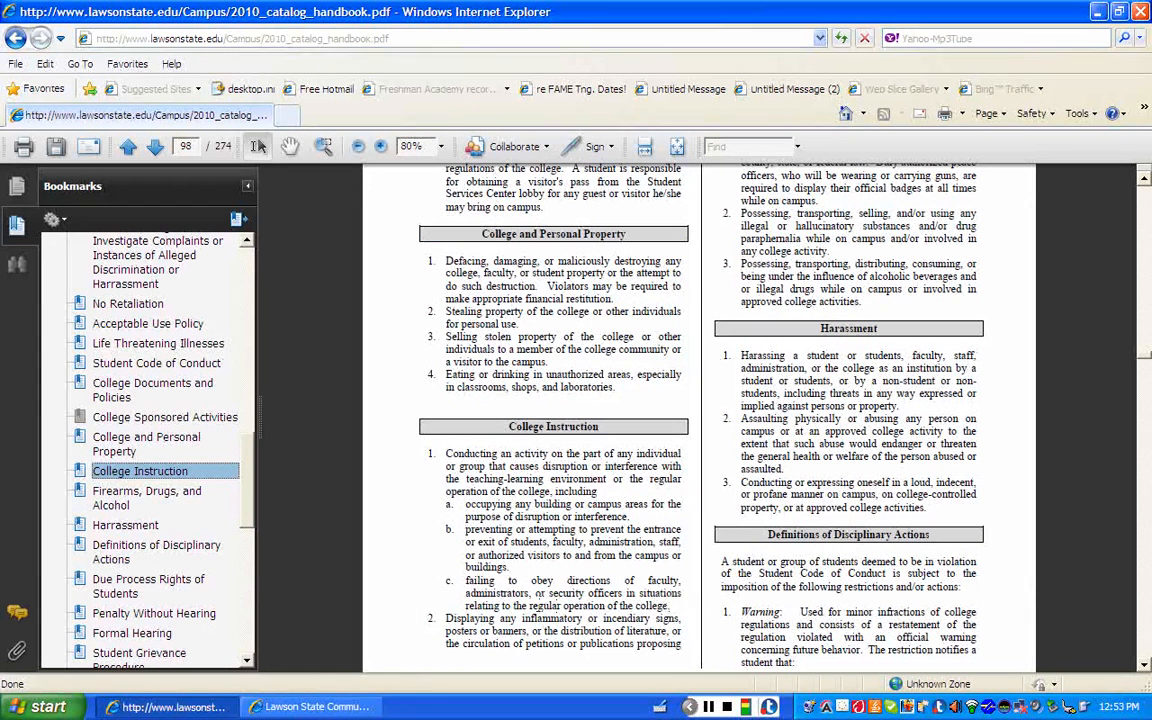
click(140, 471)
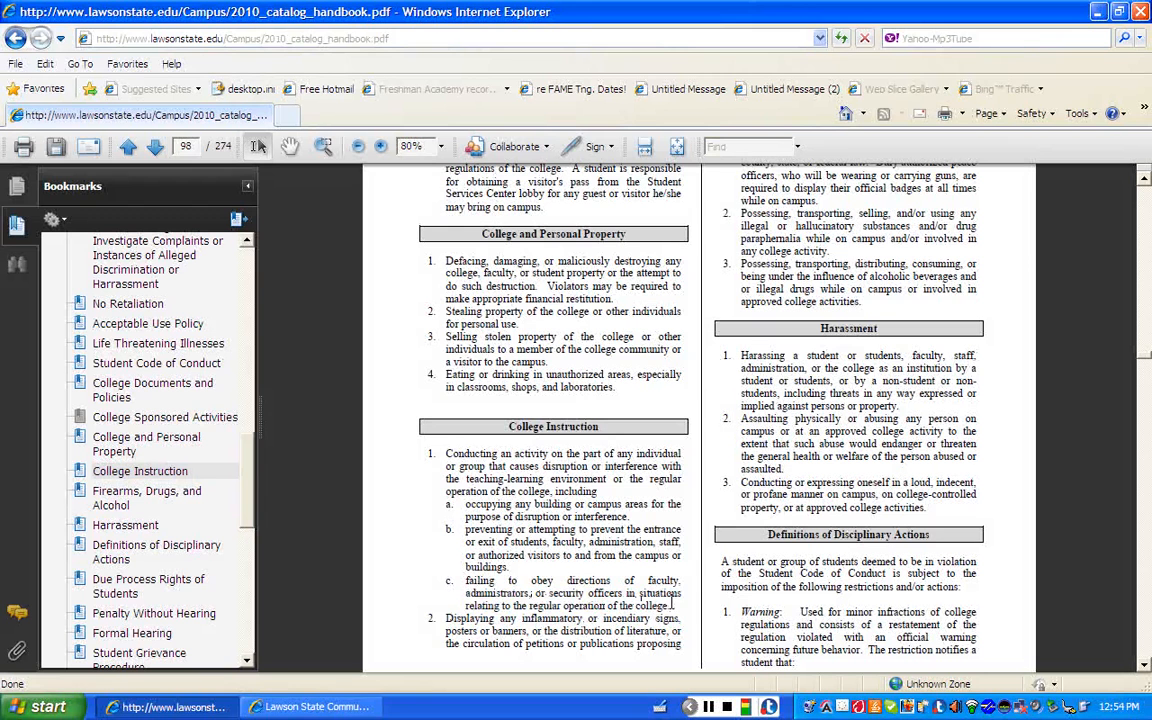
drag(465, 580, 682, 600)
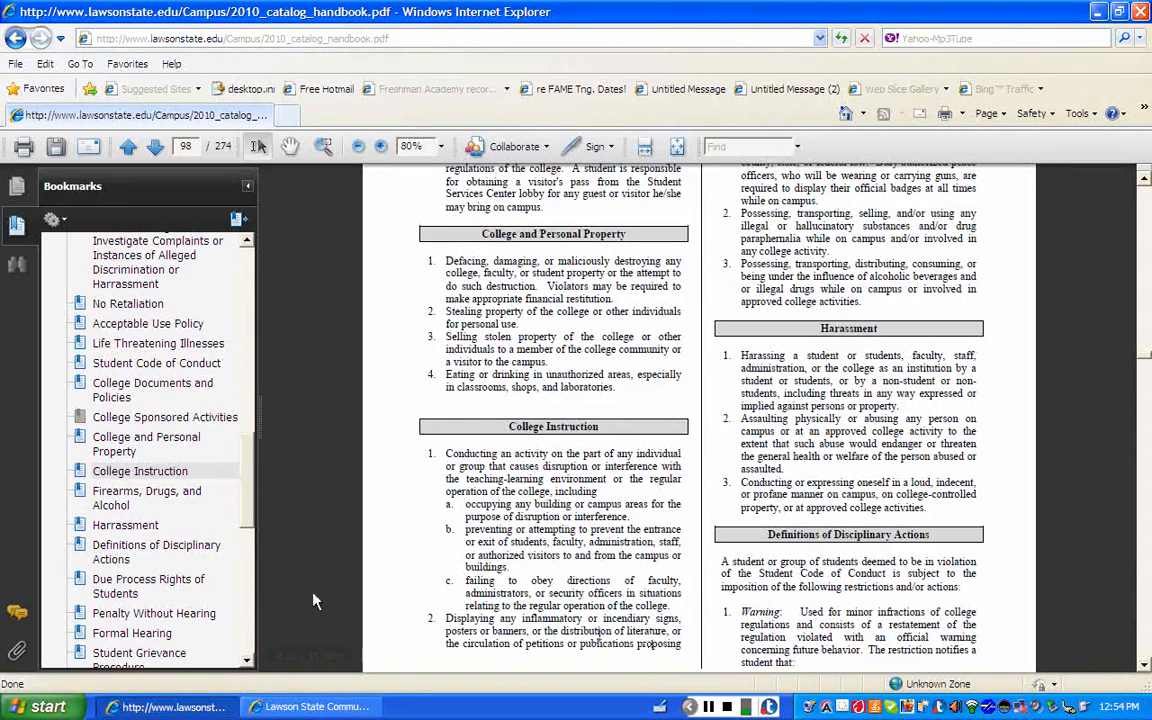
Step: Jump via the Firearms, Drugs, and Alcohol and Definitions of Disciplinary Actions bookmarks, then scroll to page 99
click(147, 497)
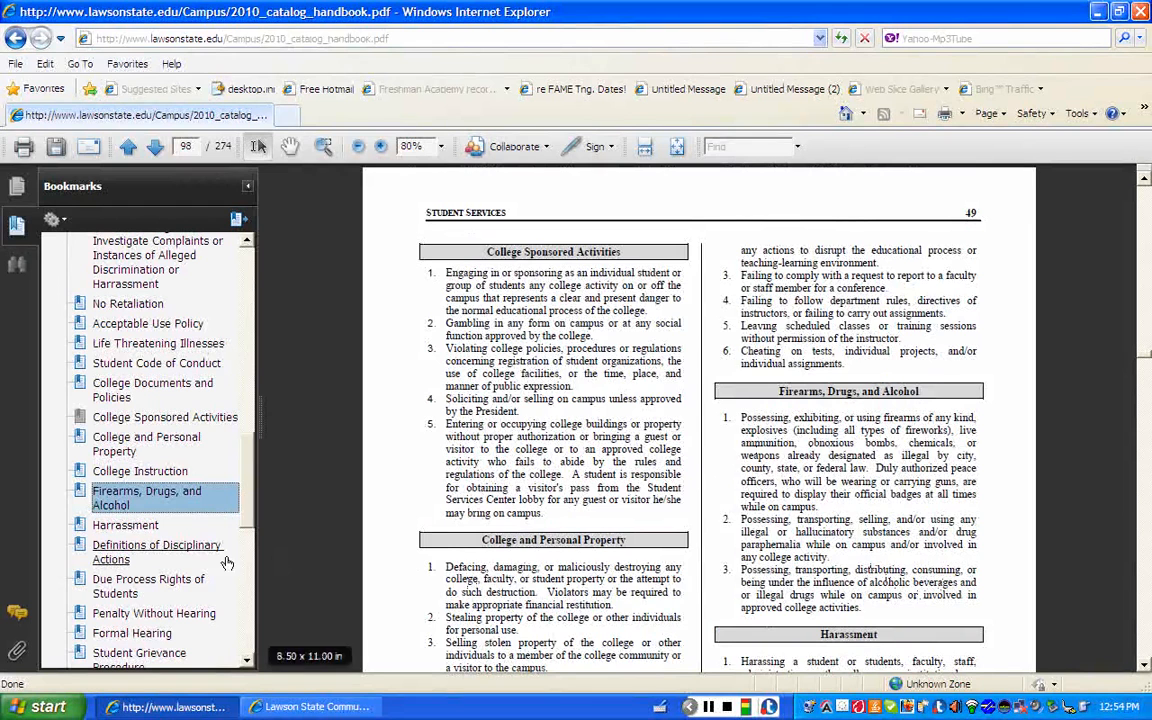
click(157, 551)
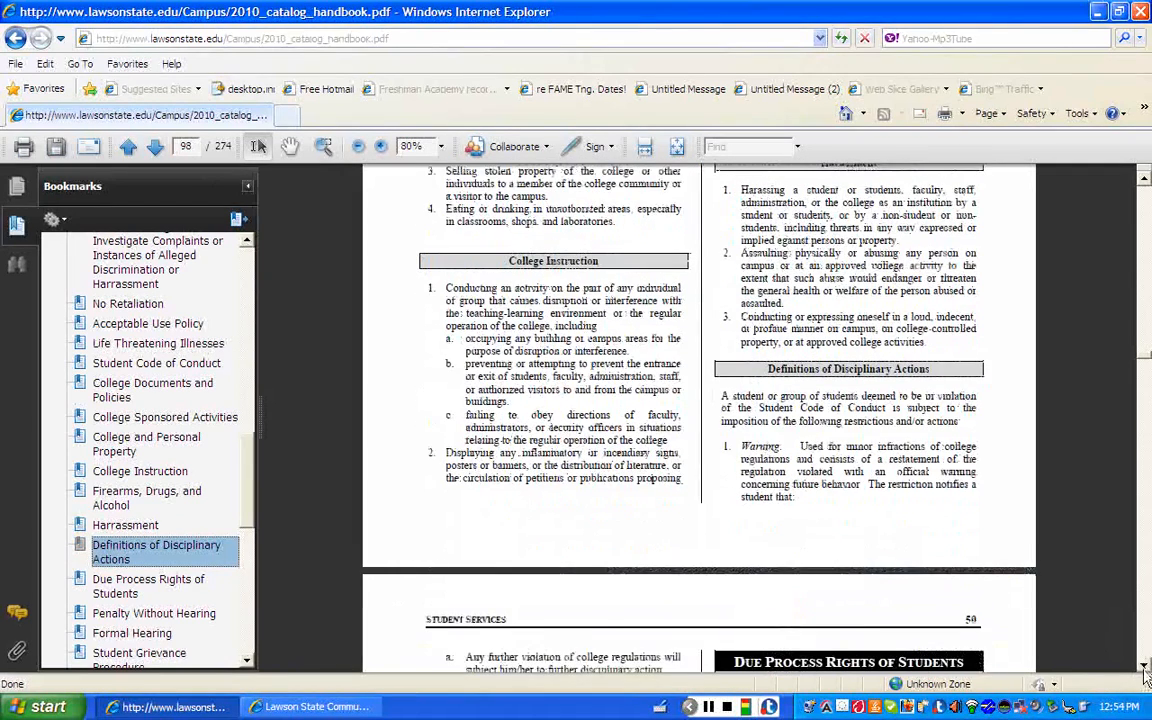
scroll(down, 3)
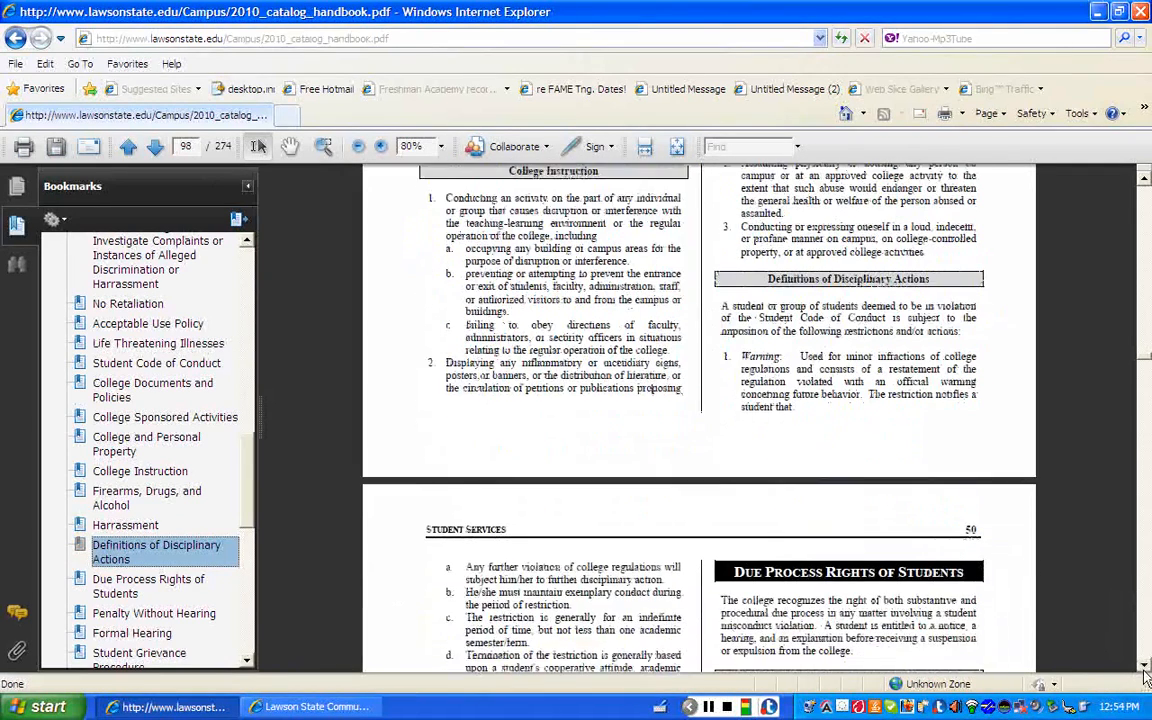
scroll(down, 3)
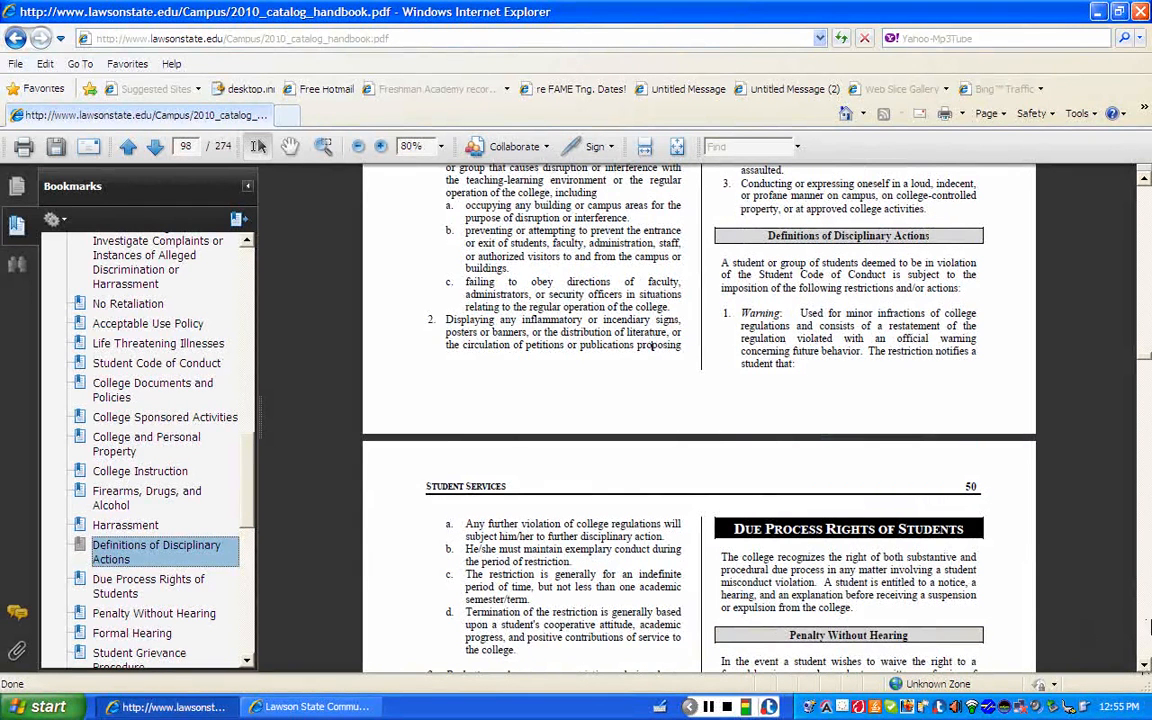
scroll(down, 3)
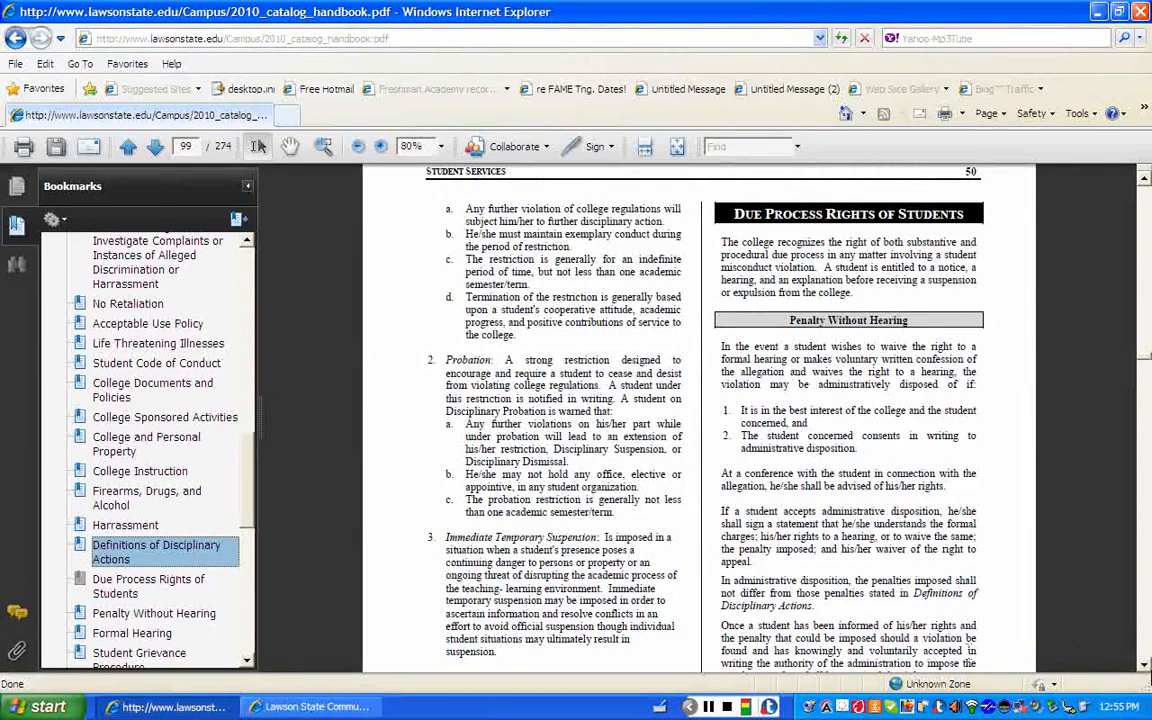
scroll(down, 3)
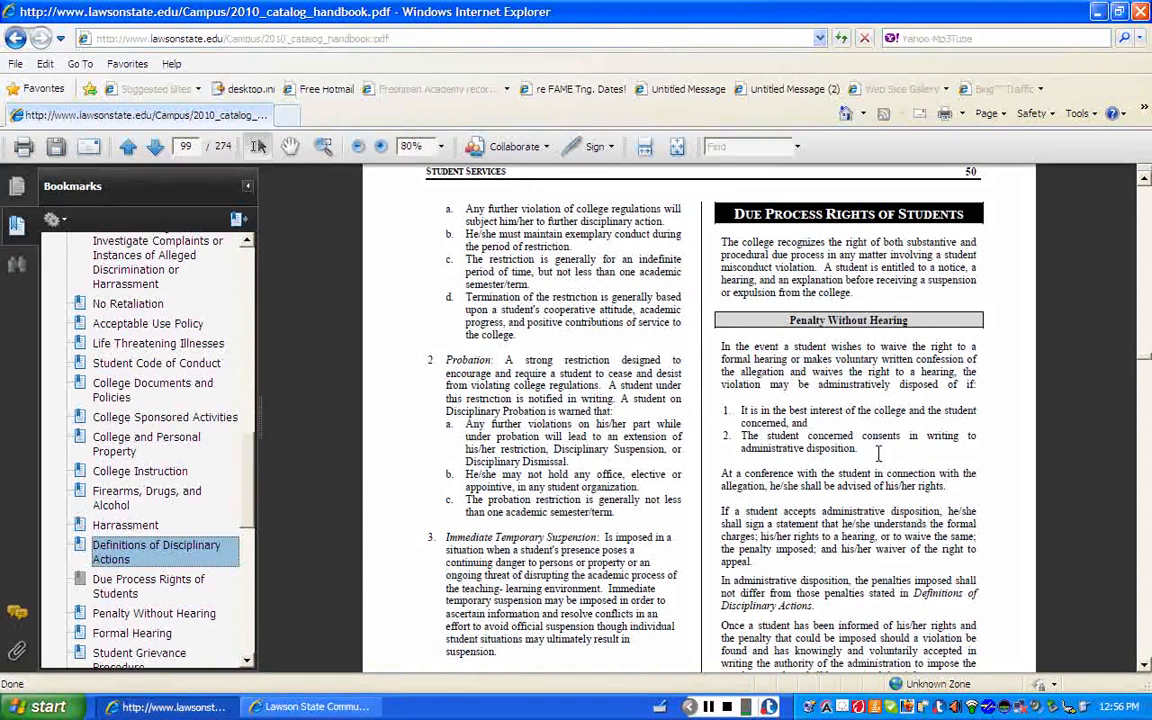
mouse_move(878, 453)
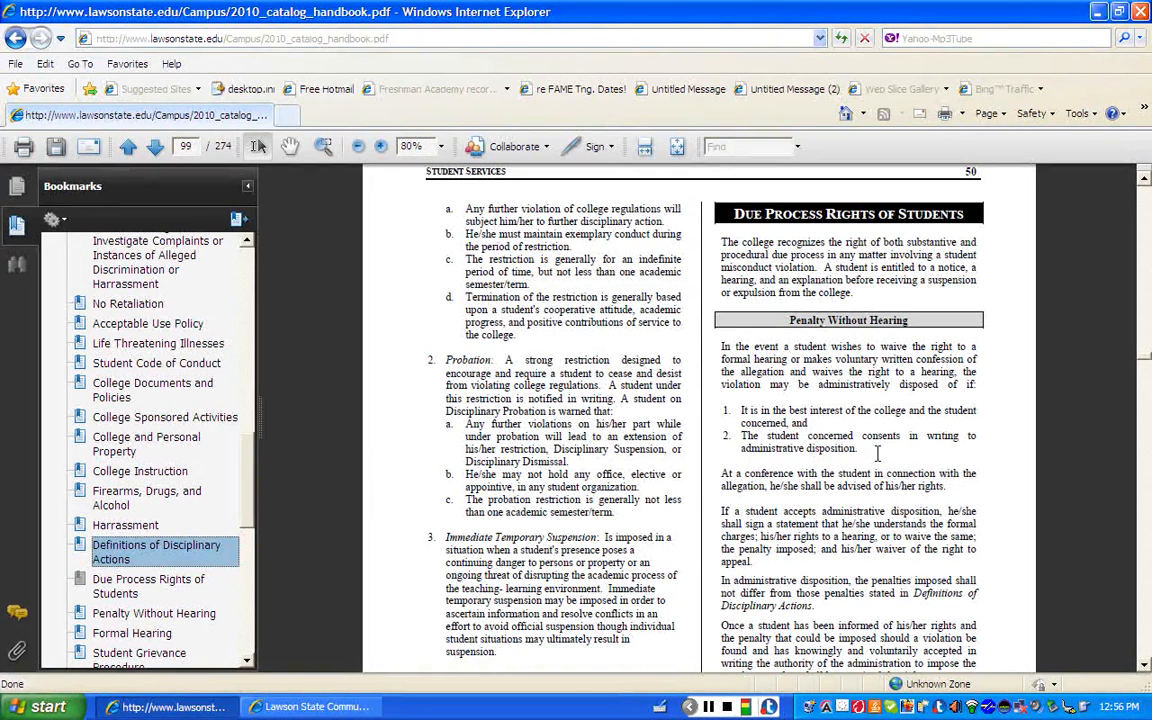
Step: Scroll down to handbook page 101, showing Hearing Procedures and Report of Findings and Conclusions
scroll(down, 3)
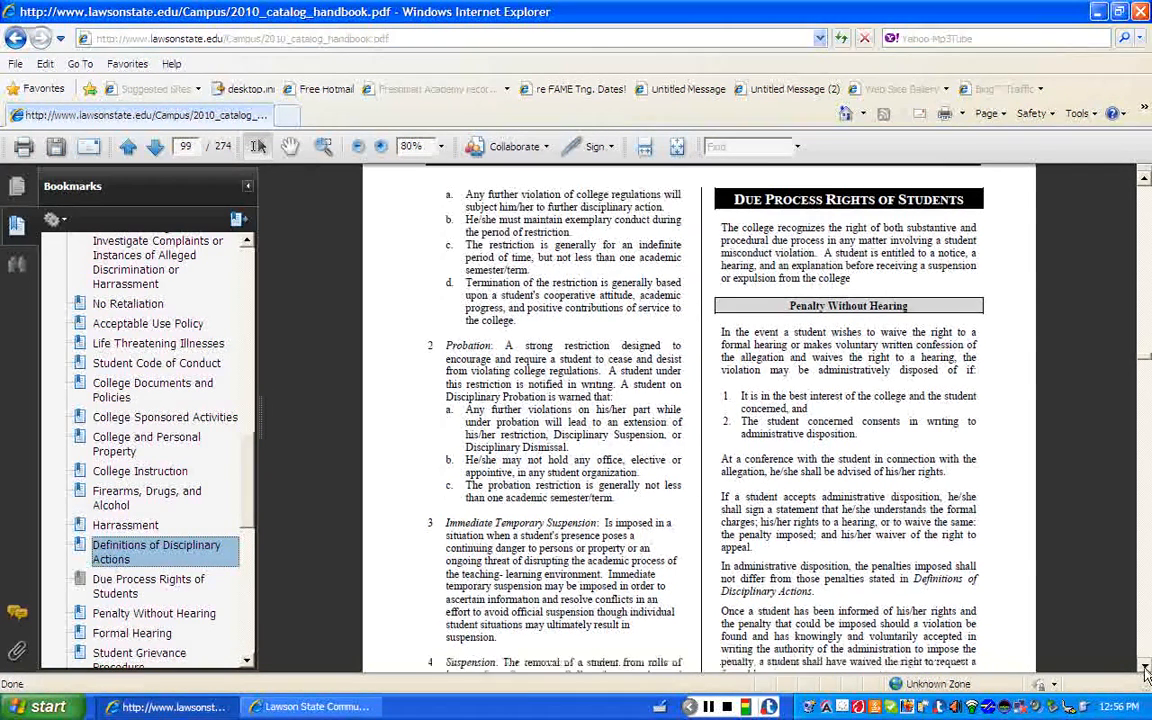
scroll(down, 3)
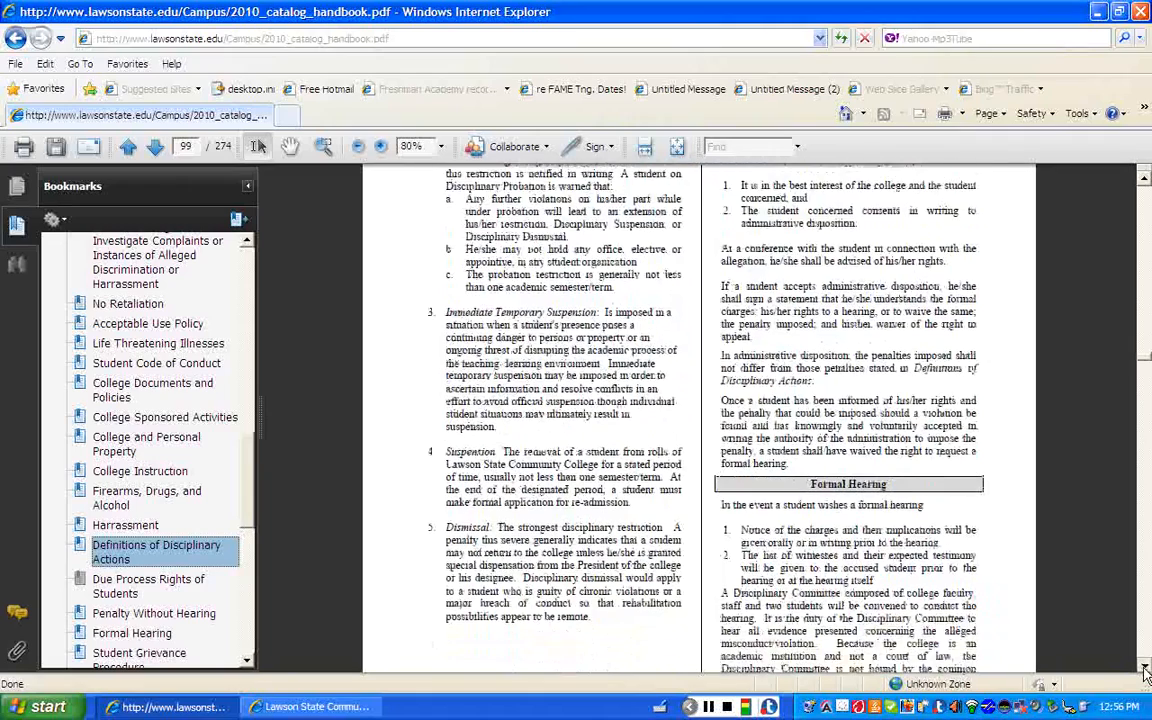
scroll(down, 3)
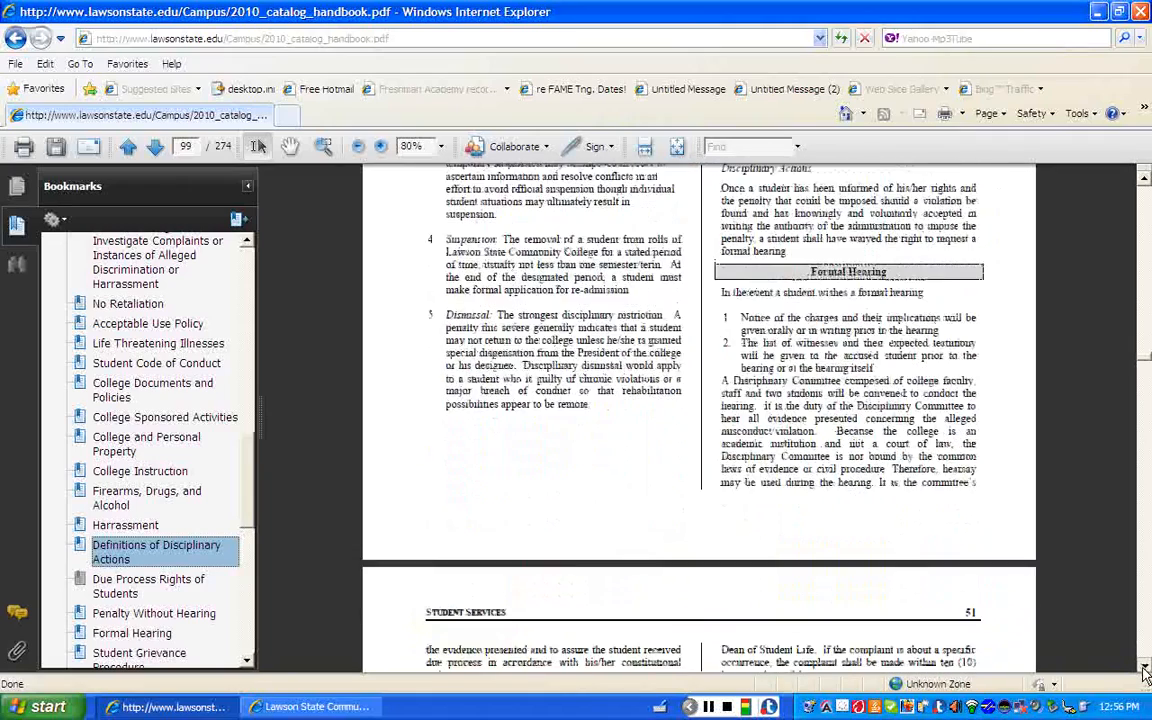
scroll(down, 3)
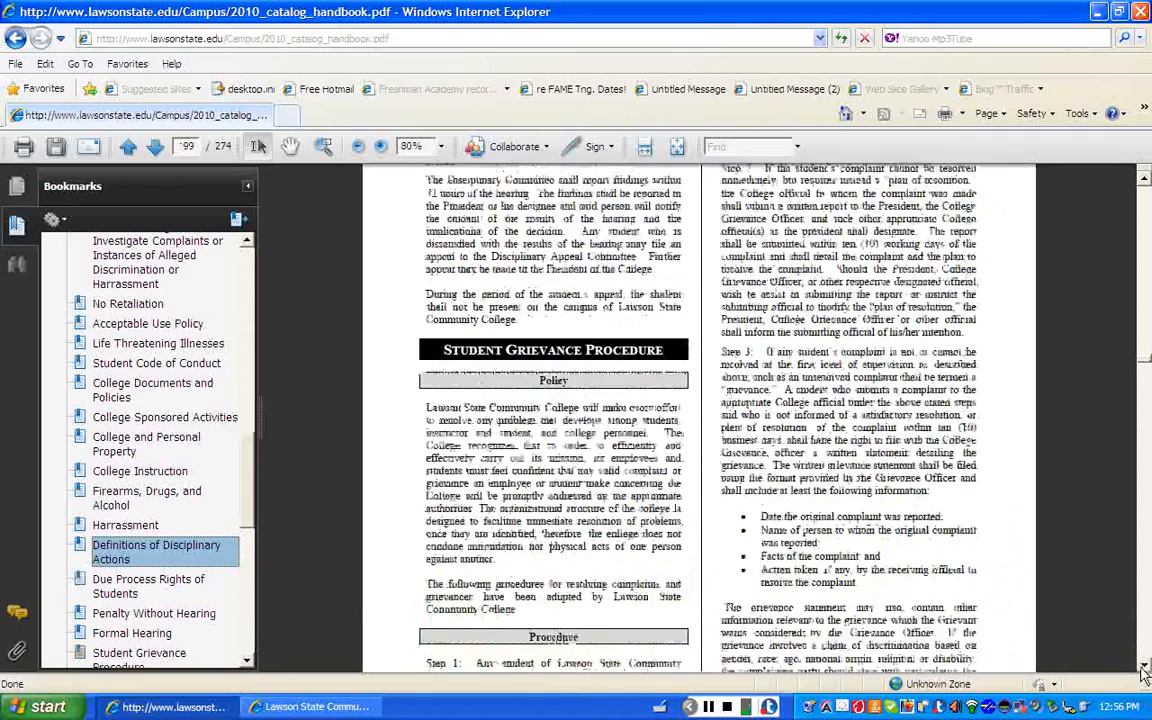
scroll(down, 3)
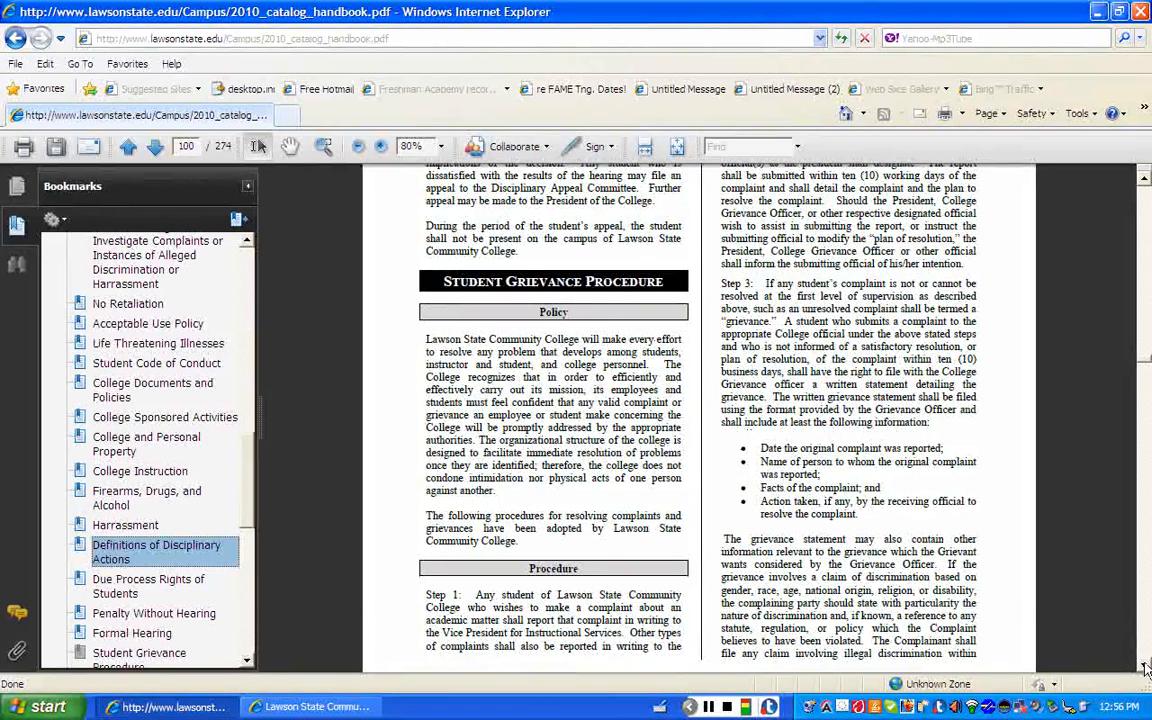
scroll(down, 3)
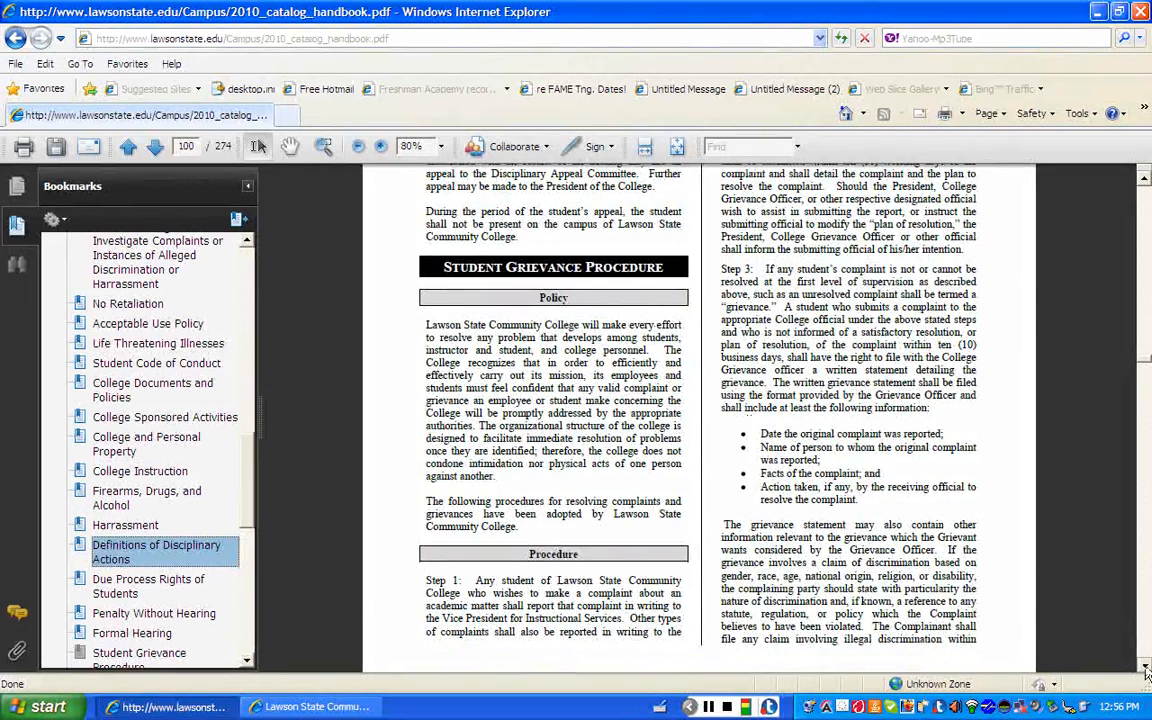
scroll(down, 3)
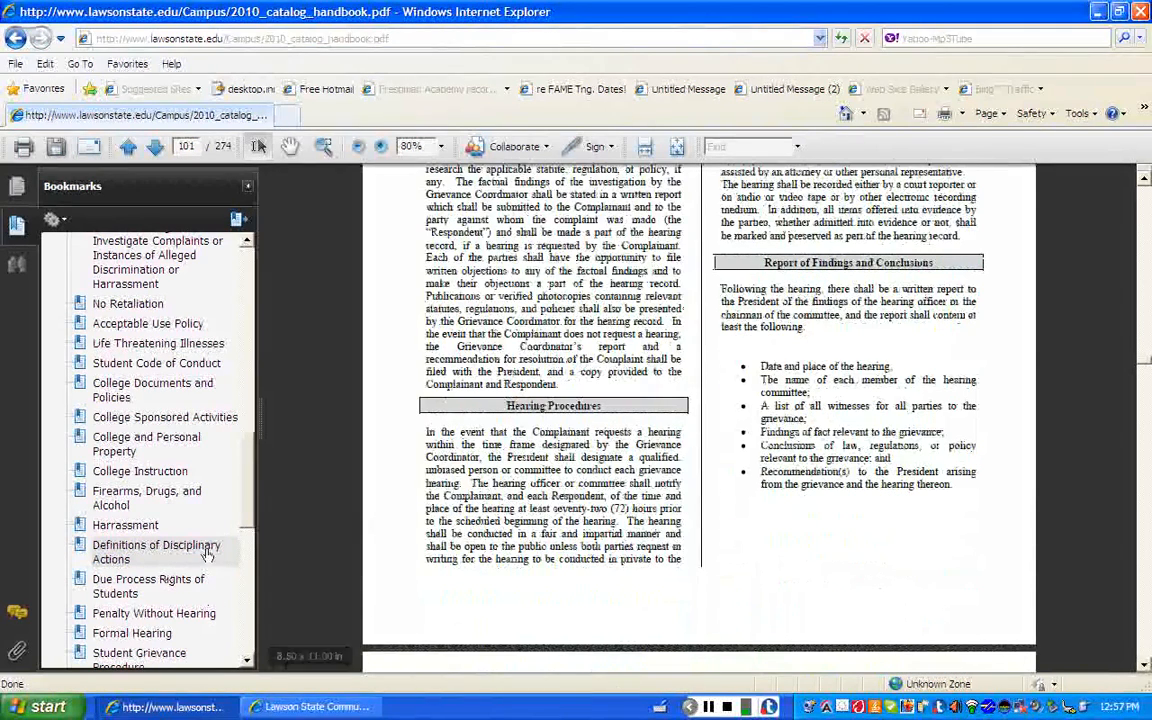
scroll(down, 3)
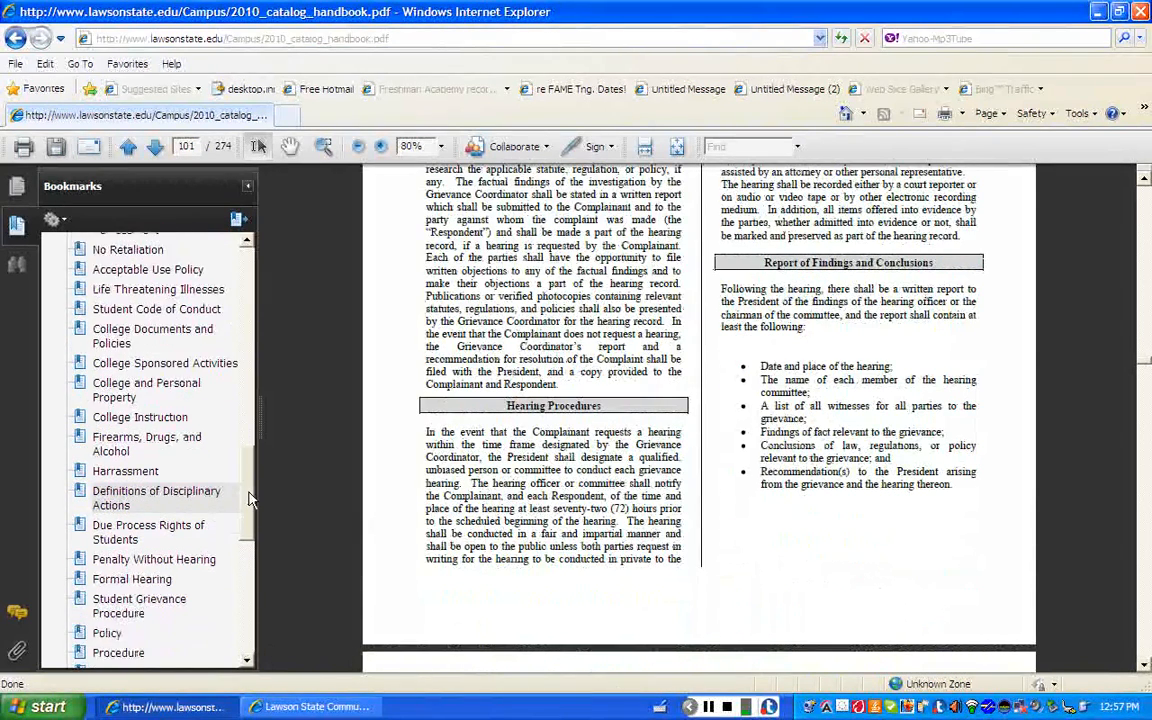
scroll(down, 3)
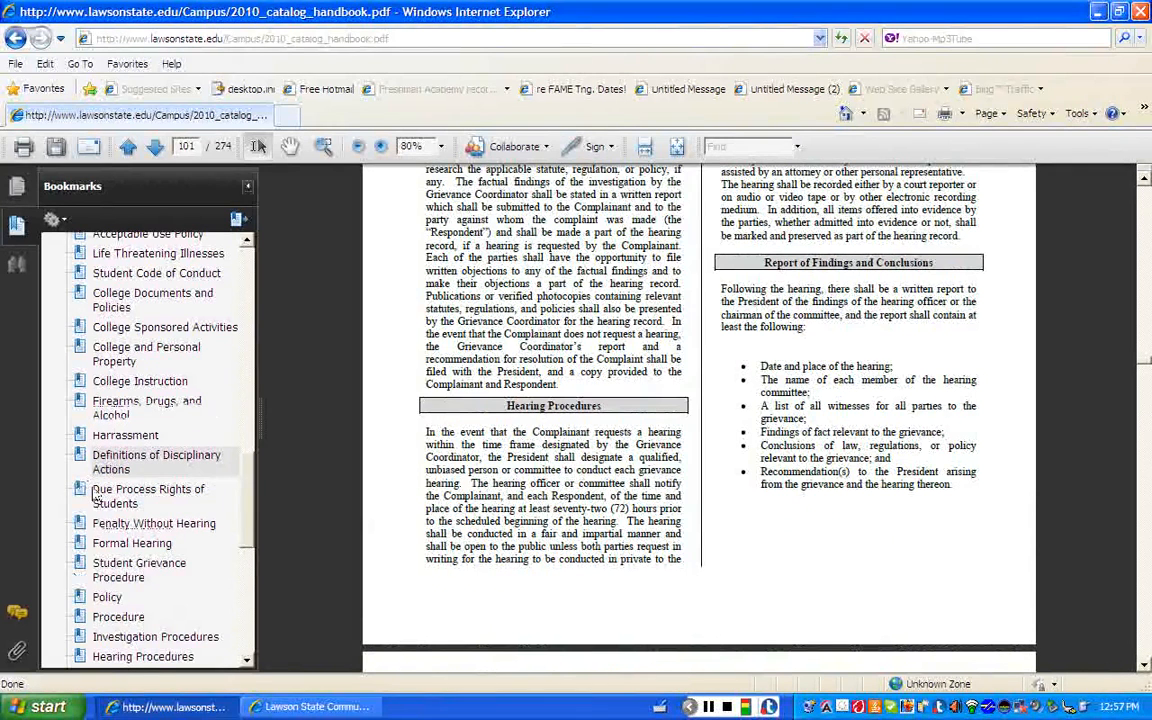